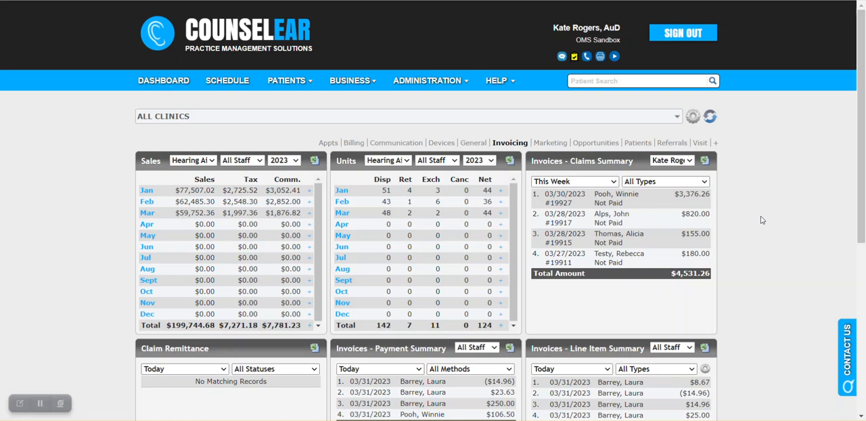
pyautogui.moveTo(762, 209)
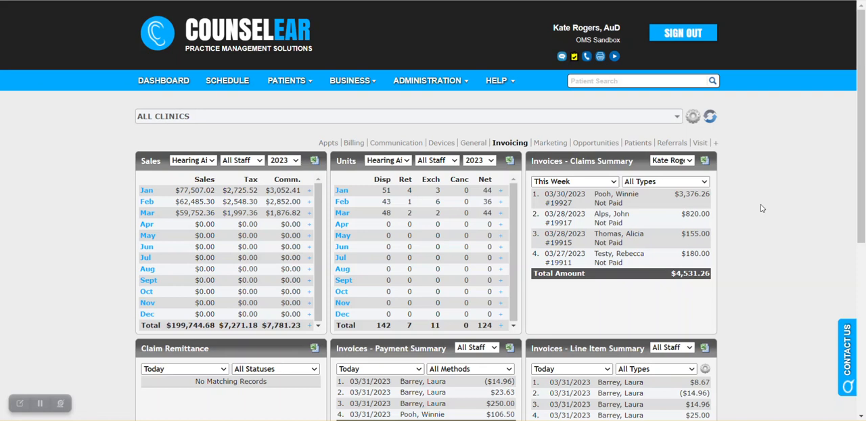
pyautogui.moveTo(84, 212)
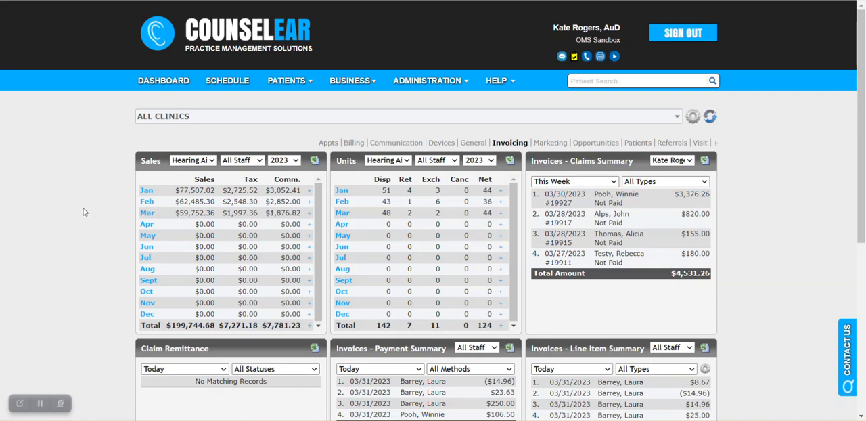
pyautogui.moveTo(83, 209)
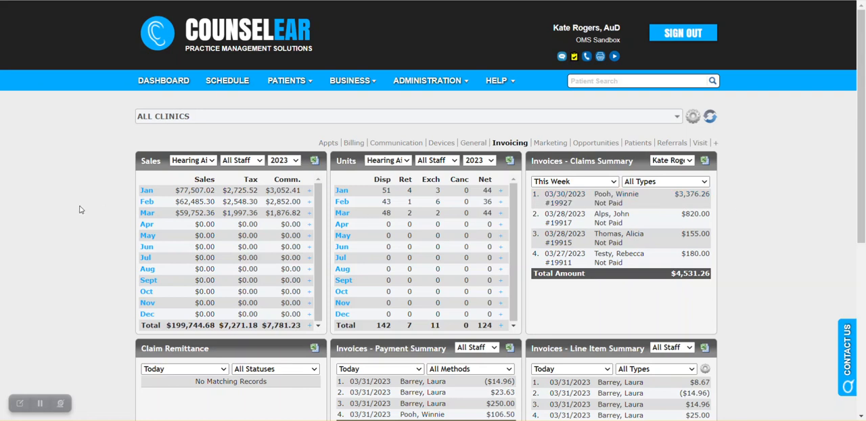
pyautogui.moveTo(151, 169)
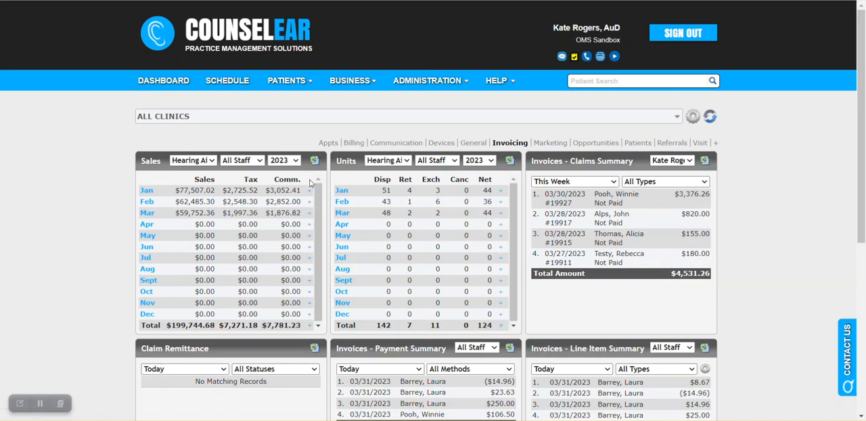
pyautogui.moveTo(311, 183)
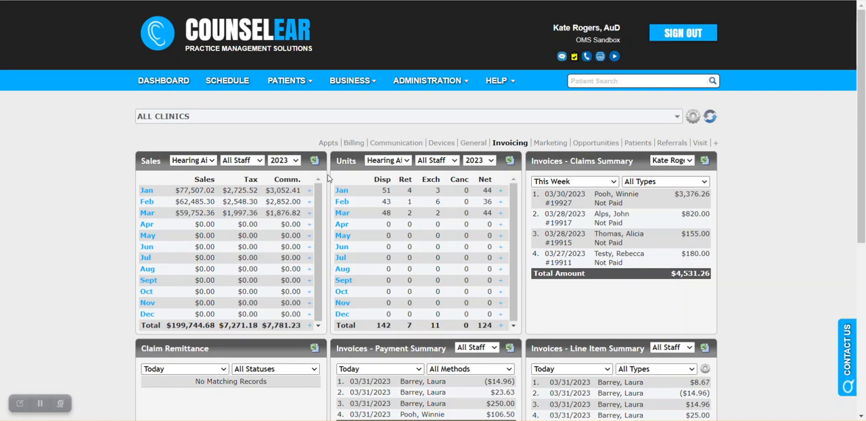
pyautogui.moveTo(152, 180)
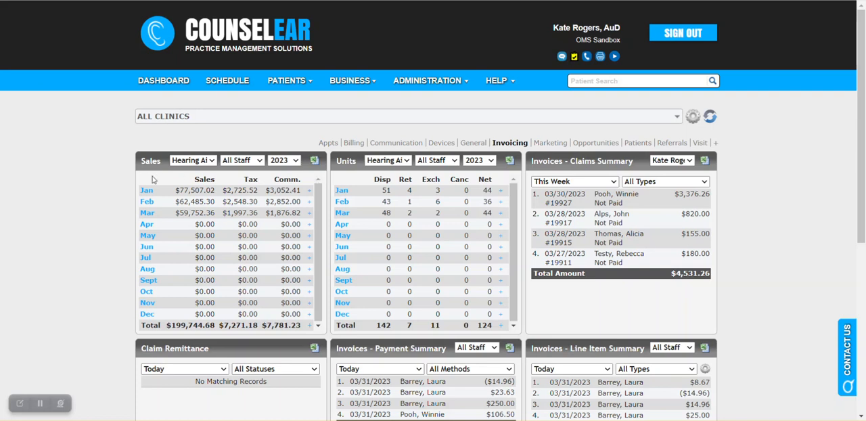
# Review the sales figures' line item type and staff dropdowns without changing them.
pyautogui.click(193, 160)
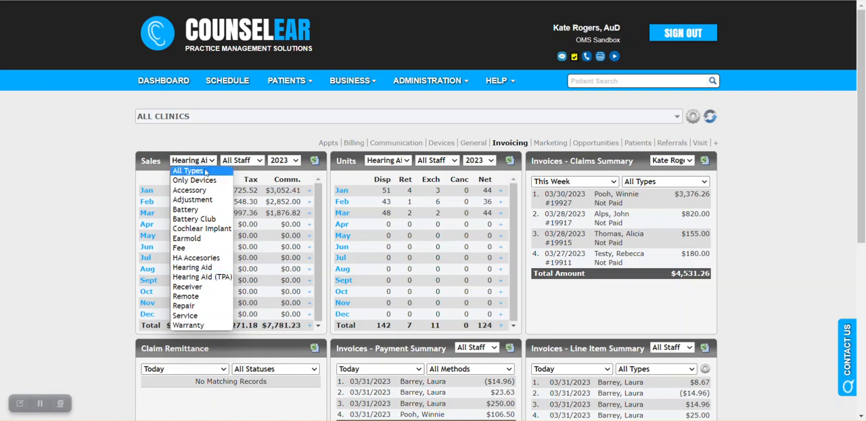
pyautogui.click(188, 171)
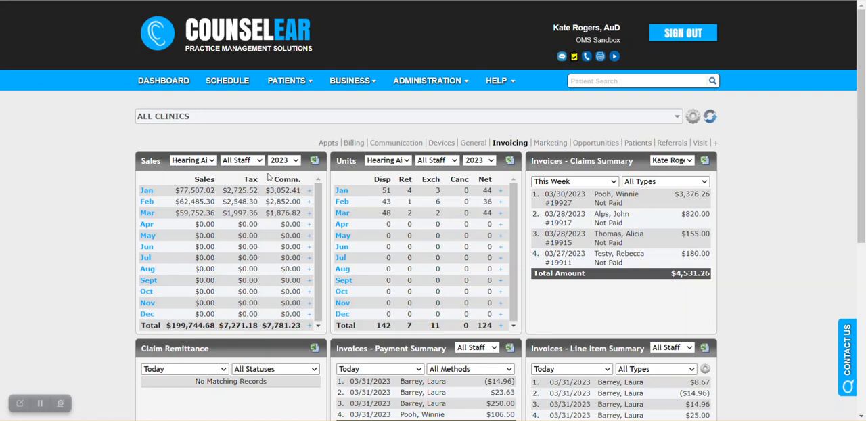
pyautogui.click(242, 161)
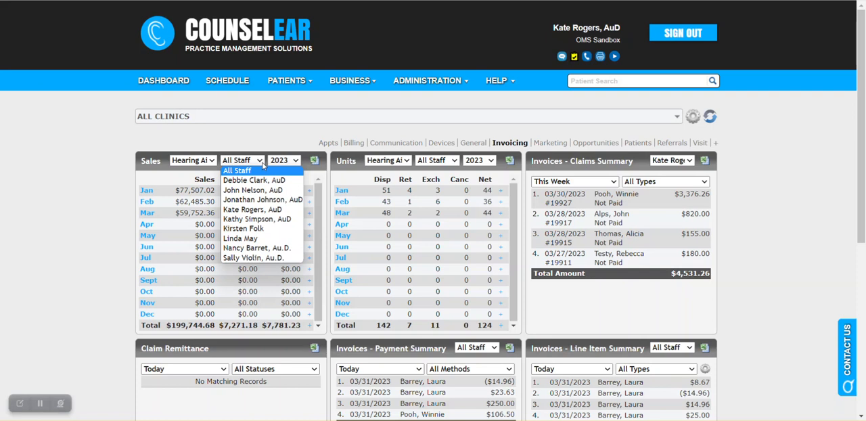
pyautogui.click(237, 170)
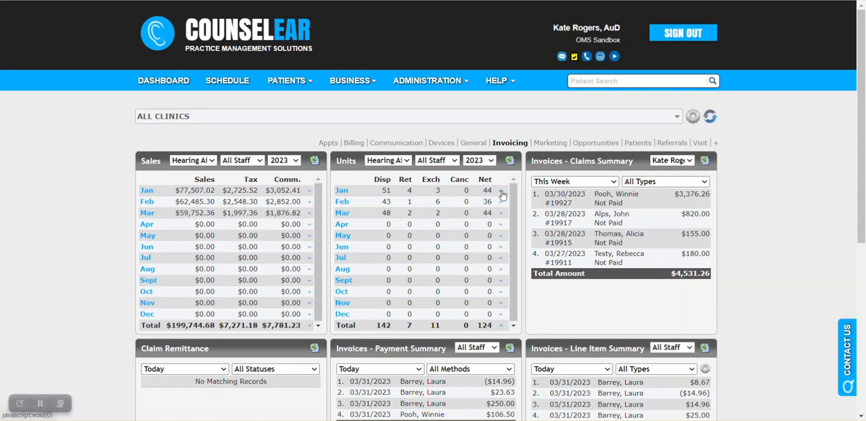
# Expand January units by clinic, then collapse the breakdown again.
pyautogui.click(500, 191)
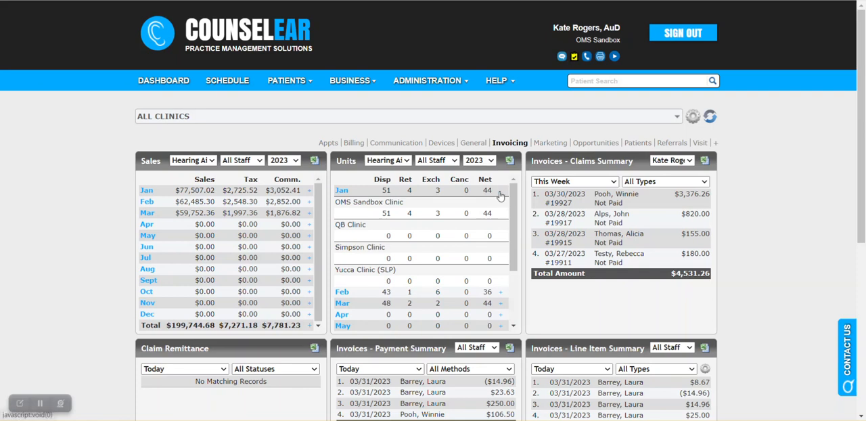
pyautogui.click(478, 161)
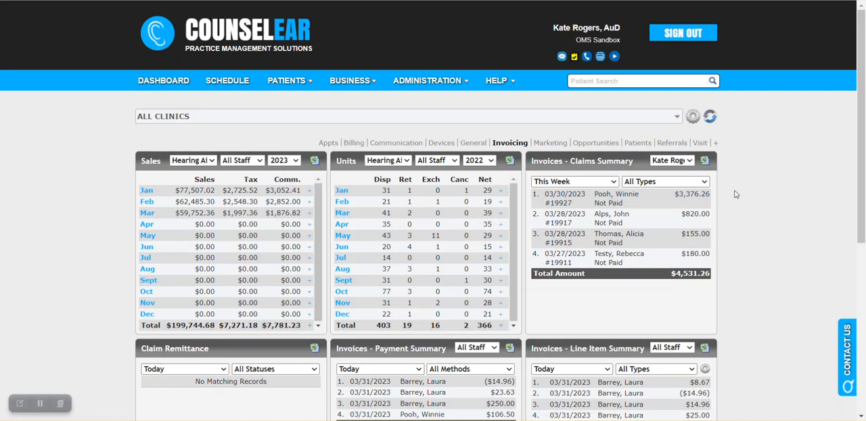
pyautogui.moveTo(105, 243)
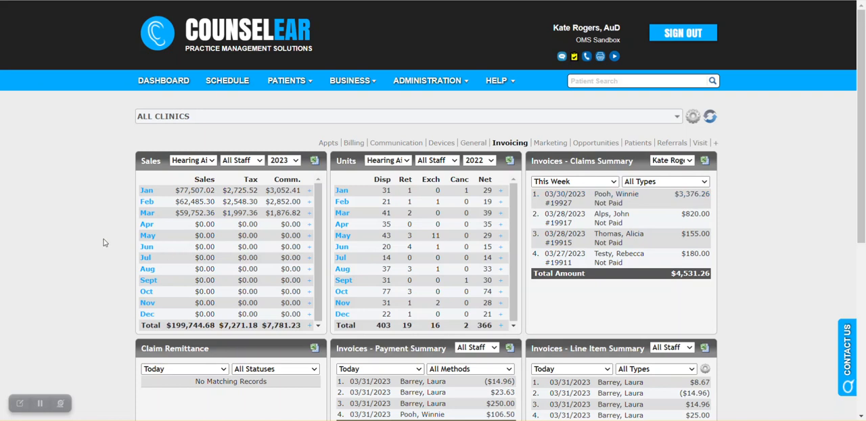
pyautogui.moveTo(161, 188)
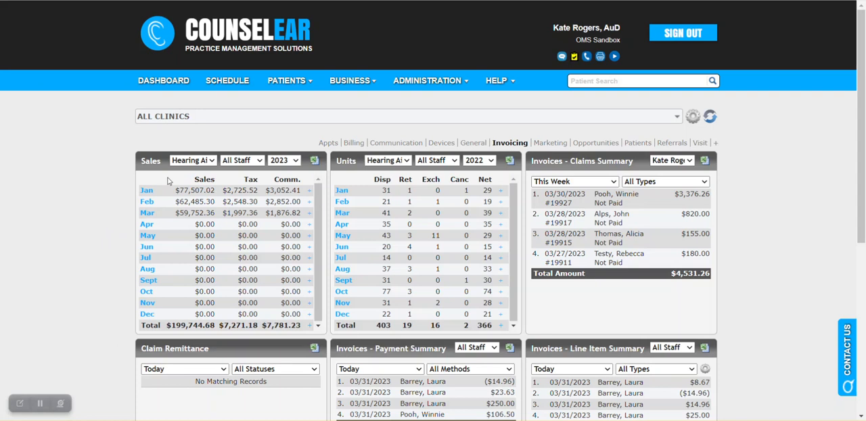
# Show the Business reporting menu with patient, device, invoice, line item, payment and claims options.
pyautogui.click(350, 81)
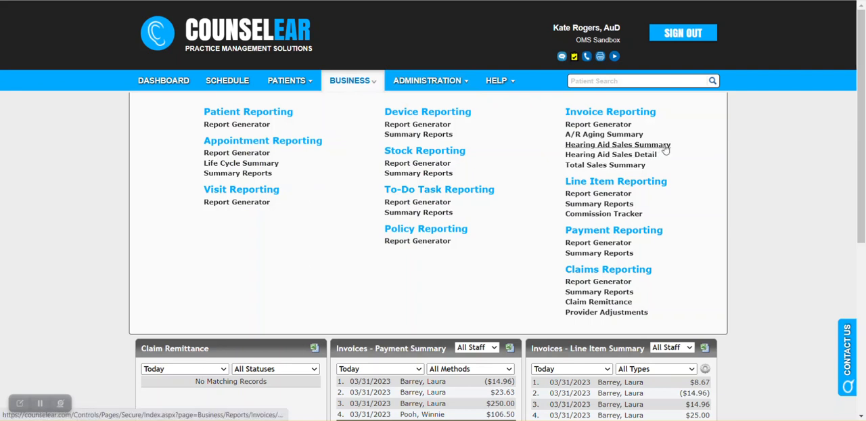
pyautogui.moveTo(610, 154)
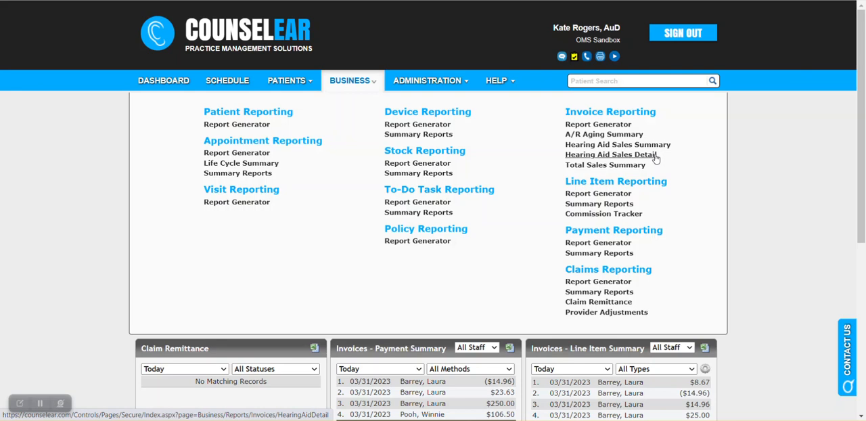
pyautogui.moveTo(605, 165)
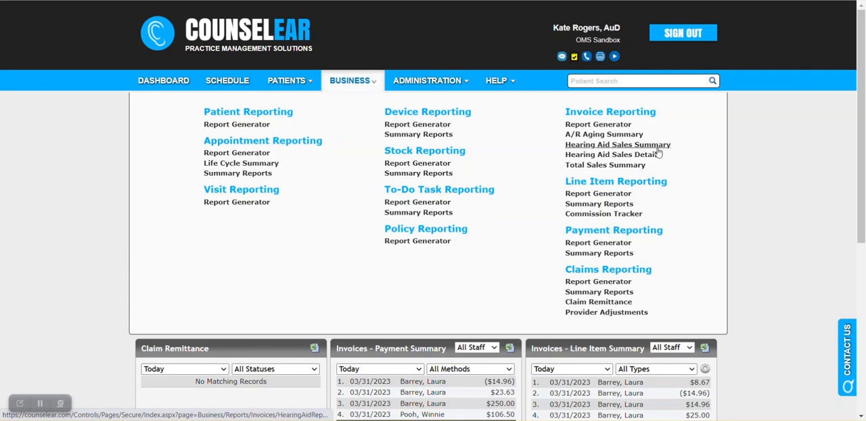
pyautogui.moveTo(657, 154)
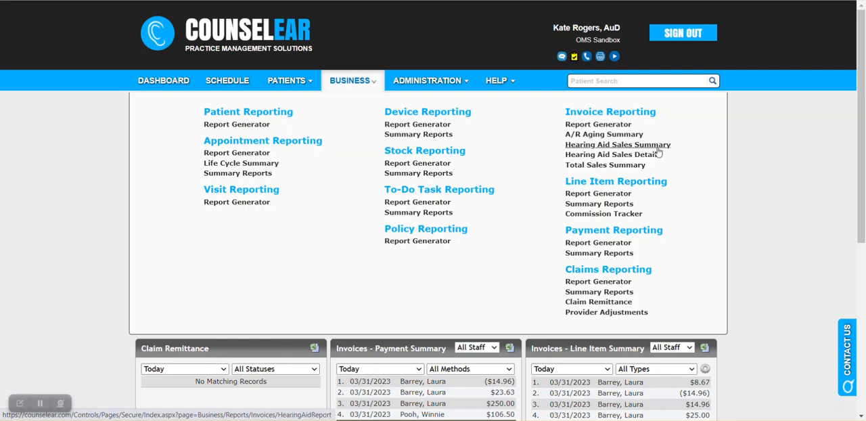
pyautogui.moveTo(655, 153)
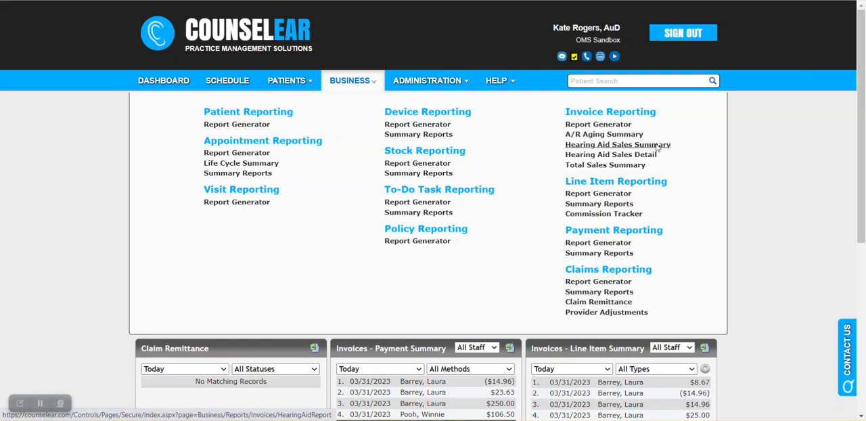
# Start a Hearing Aid Sales Summary keeping <All Hearing Aid Types>, grouped by manufacturer, 01/01/2023–03/31/2023.
pyautogui.click(617, 144)
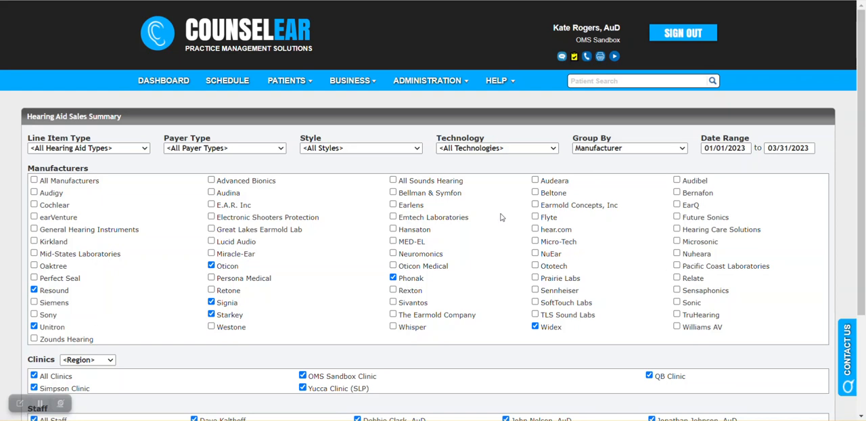
pyautogui.moveTo(506, 222)
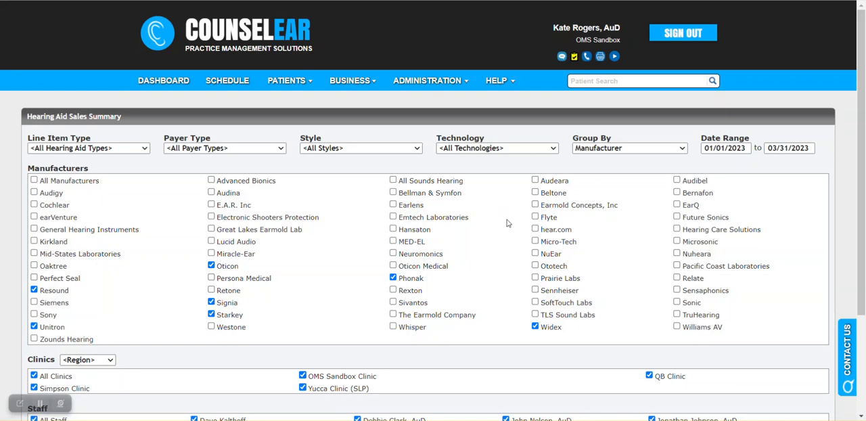
pyautogui.moveTo(509, 224)
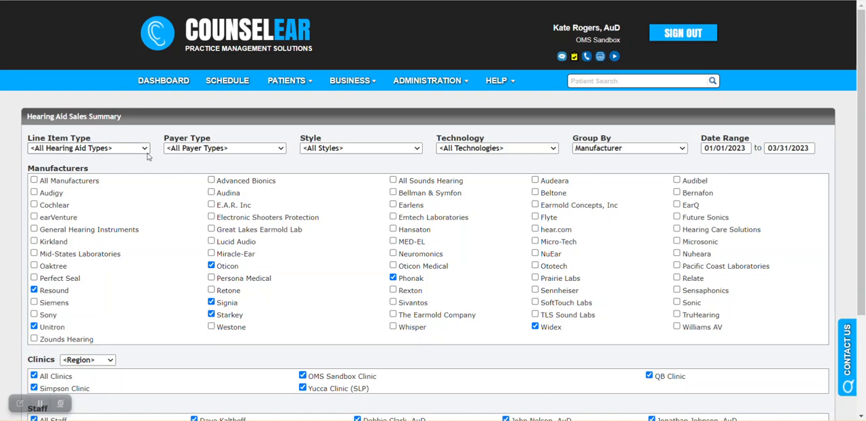
pyautogui.click(88, 148)
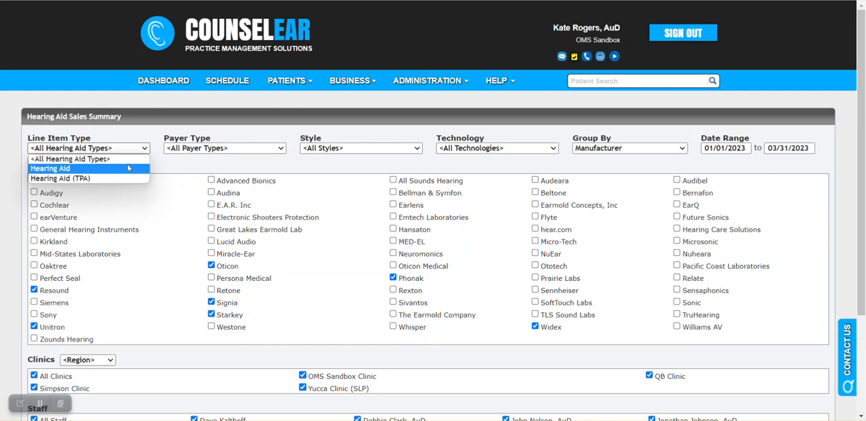
pyautogui.moveTo(124, 169)
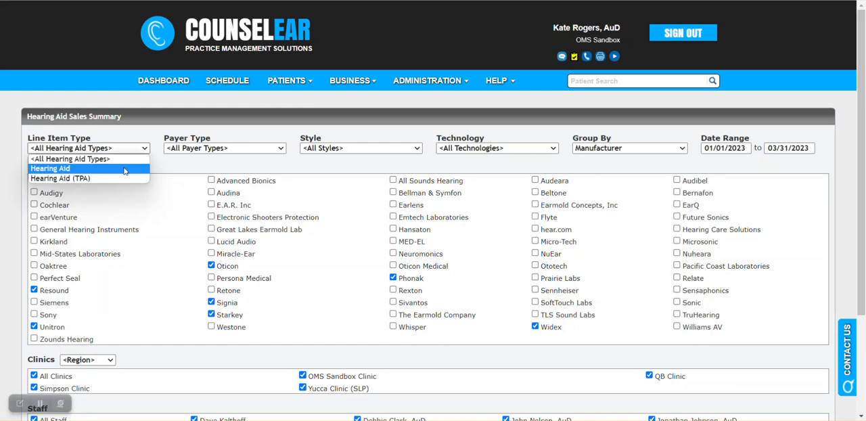
pyautogui.moveTo(60, 178)
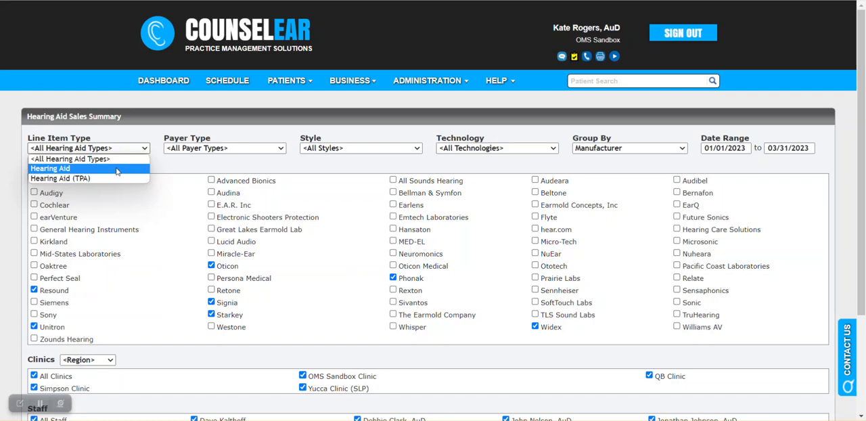
pyautogui.moveTo(130, 169)
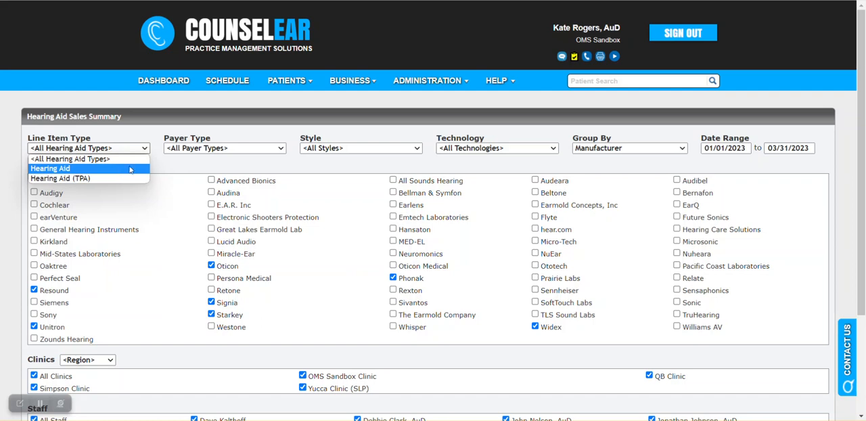
pyautogui.click(88, 148)
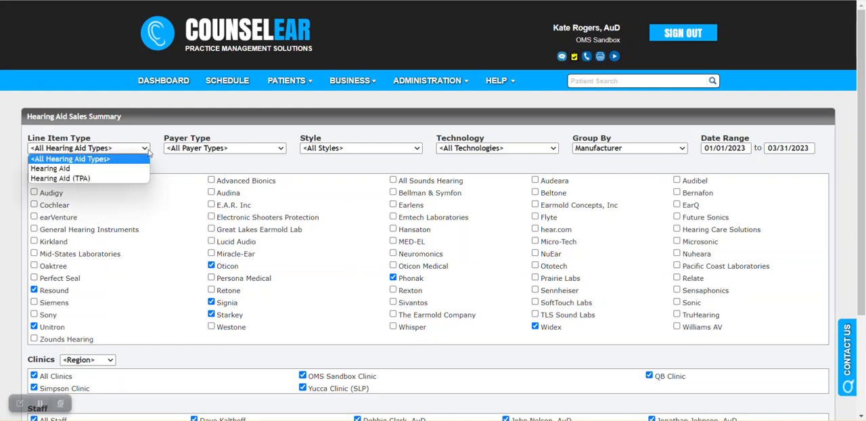
pyautogui.click(88, 159)
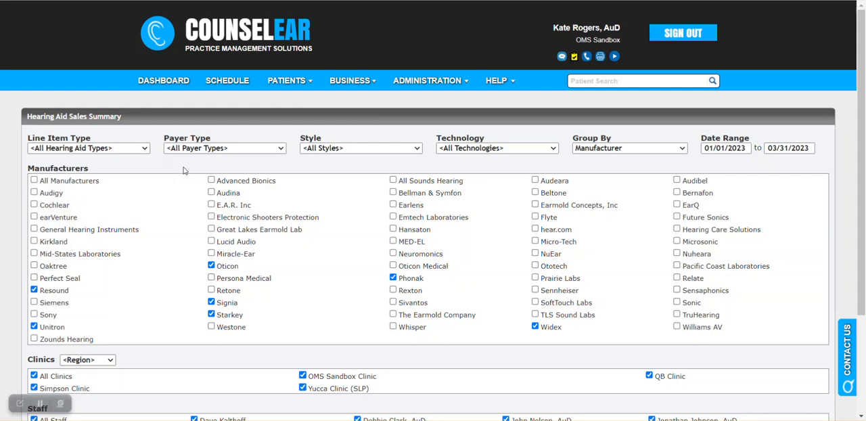
pyautogui.moveTo(198, 166)
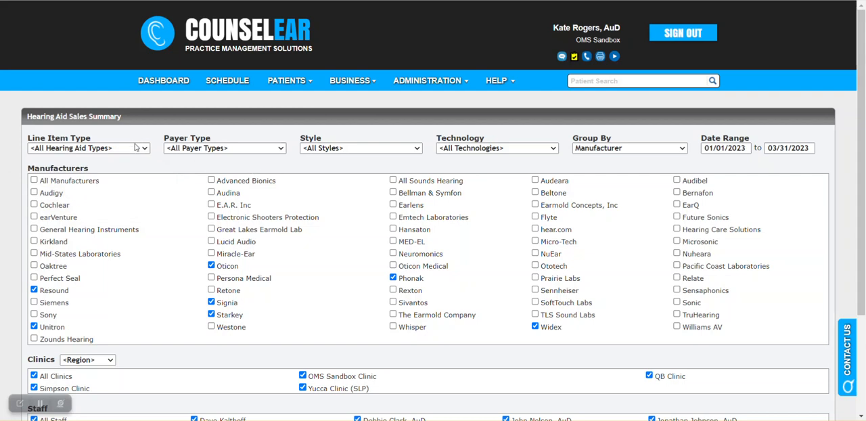
pyautogui.click(88, 148)
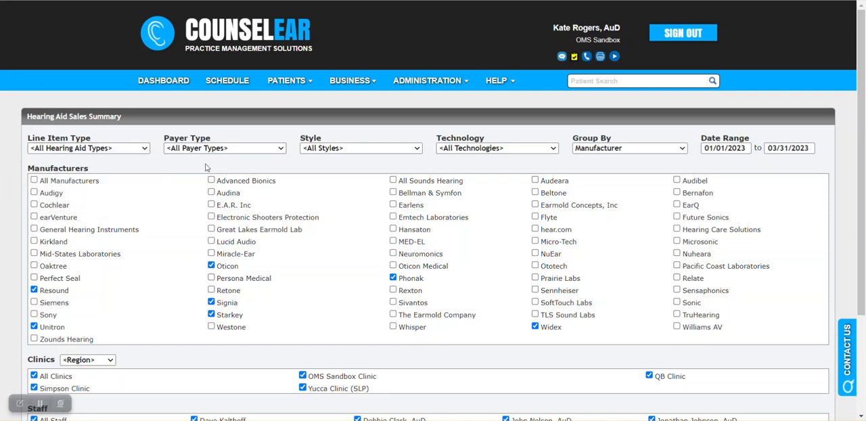
pyautogui.click(224, 148)
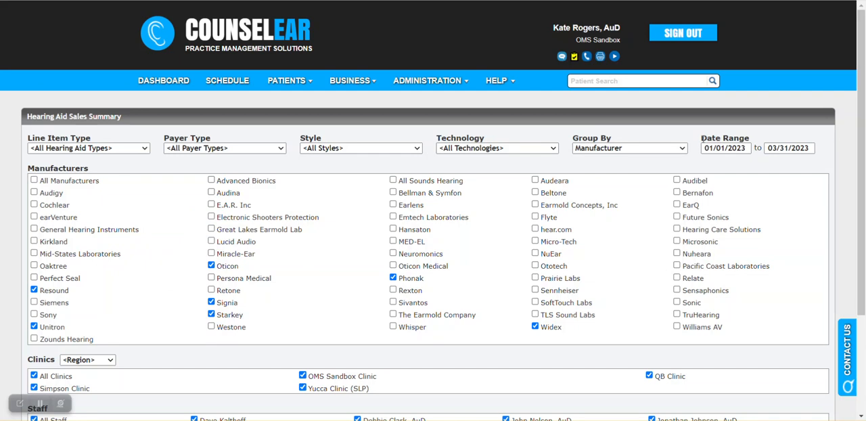
pyautogui.moveTo(750, 161)
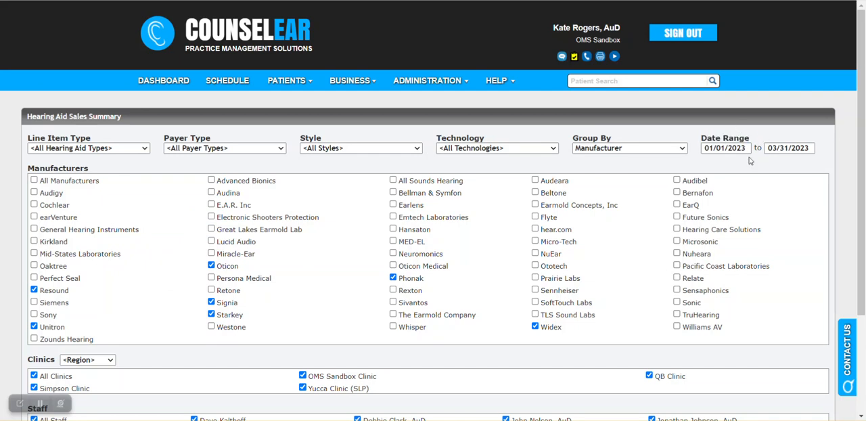
pyautogui.moveTo(763, 167)
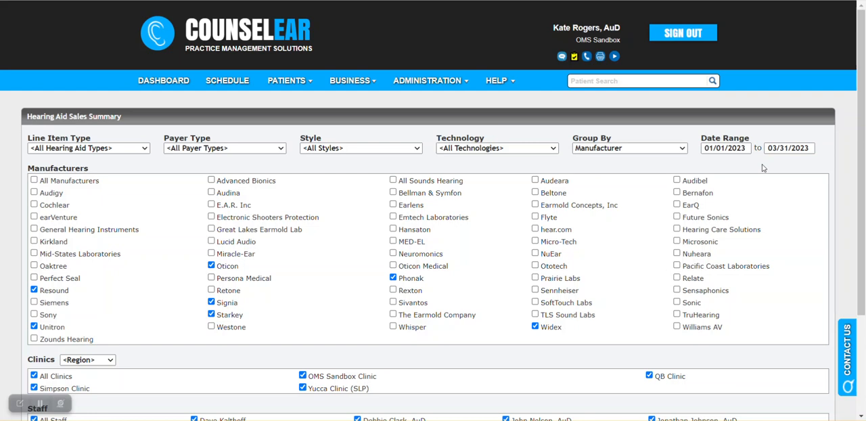
pyautogui.moveTo(744, 162)
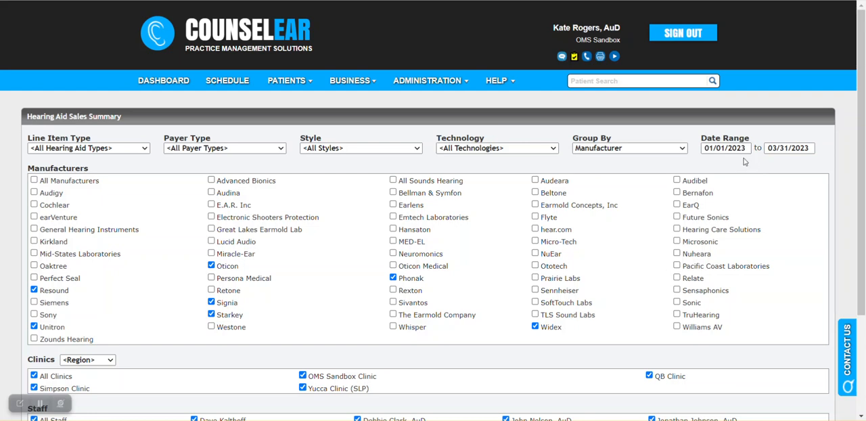
pyautogui.moveTo(539, 172)
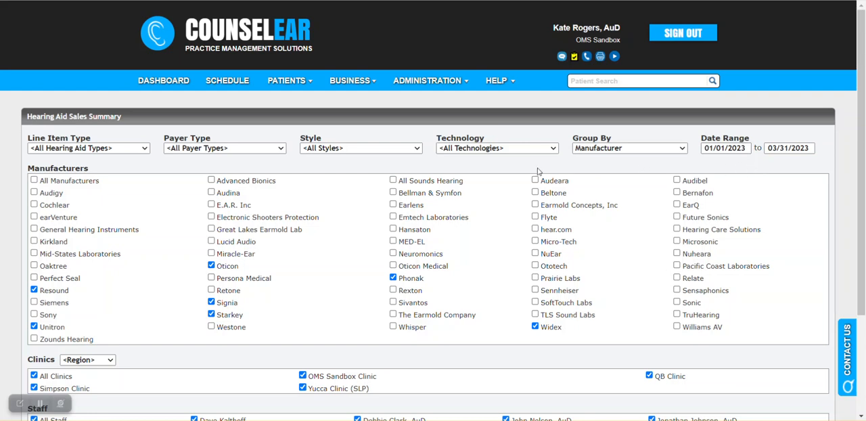
pyautogui.moveTo(330, 227)
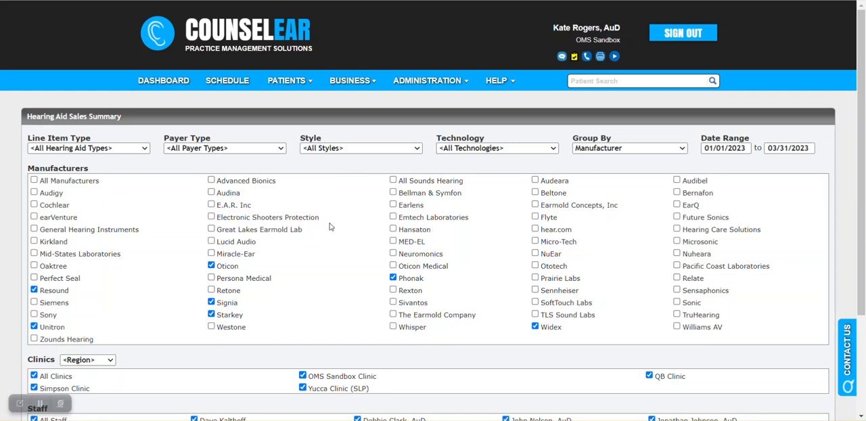
# Review the checked manufacturers, clinics and staff down to Run Report.
pyautogui.scroll(-3)
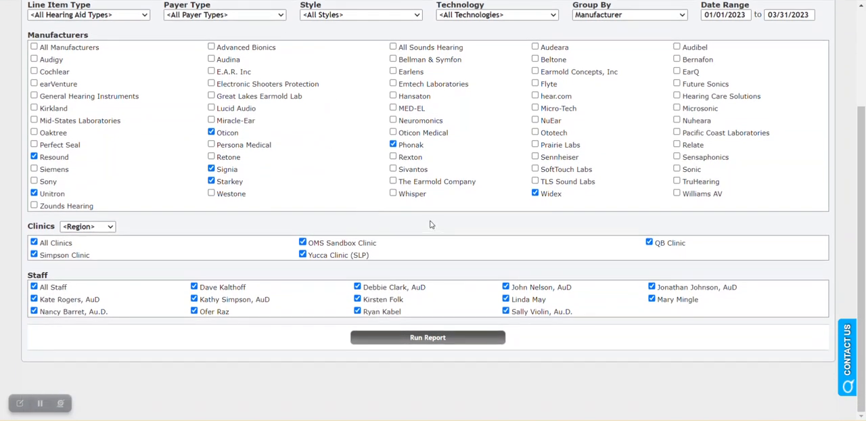
pyautogui.moveTo(146, 256)
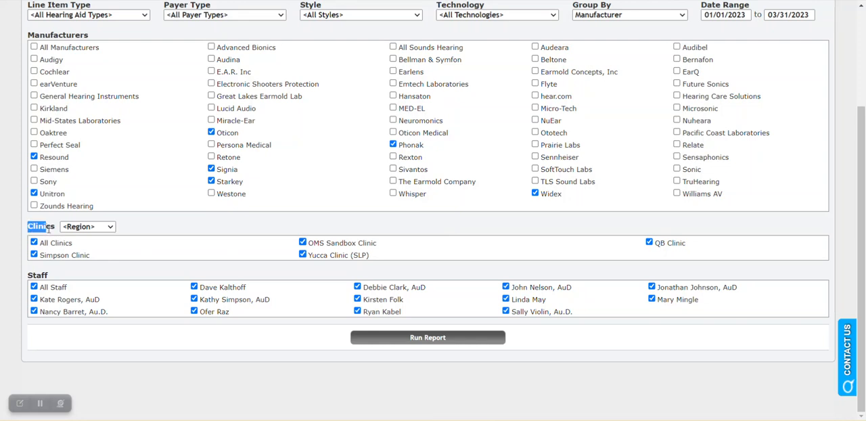
pyautogui.click(87, 226)
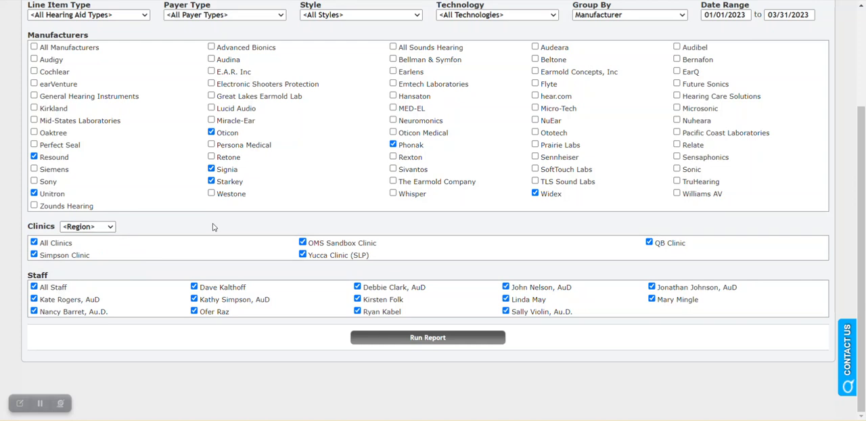
pyautogui.moveTo(56, 280)
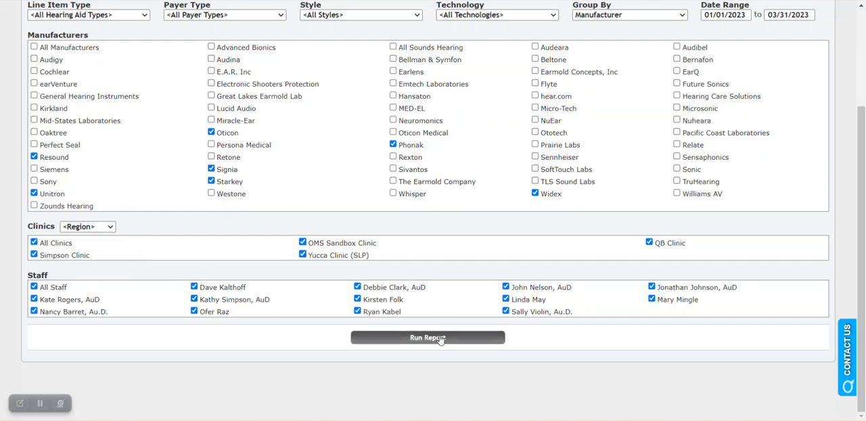
# Run the summary and highlight 145 total units and $233,901.18 total sales, then view manufacturer tables.
pyautogui.click(427, 337)
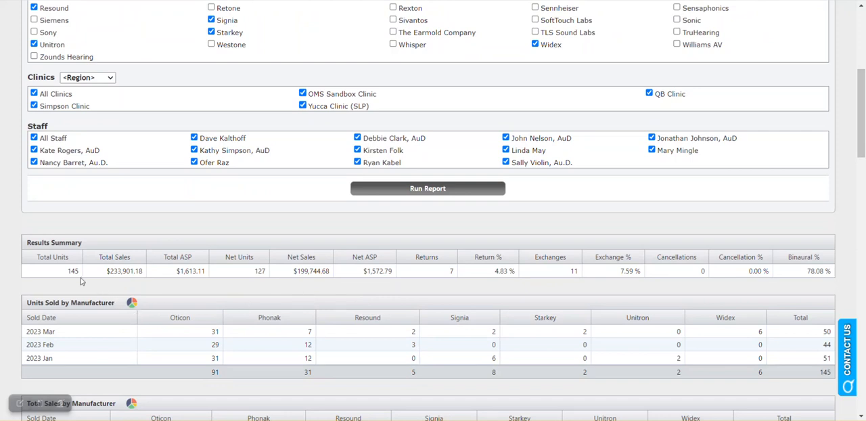
pyautogui.doubleClick(72, 271)
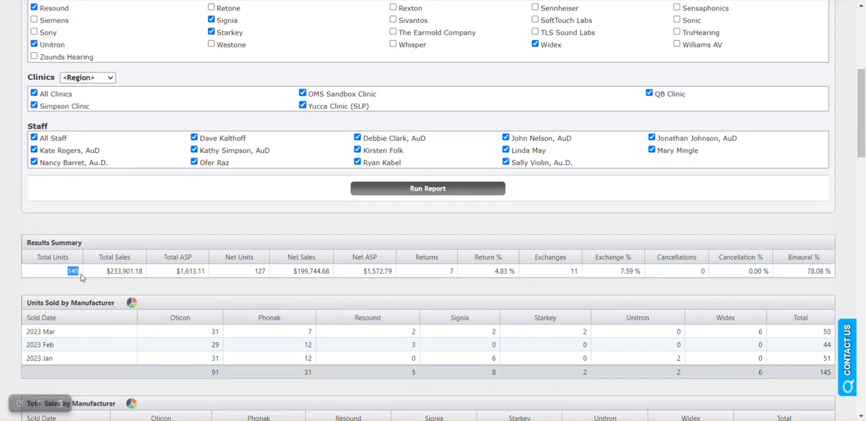
pyautogui.click(124, 271)
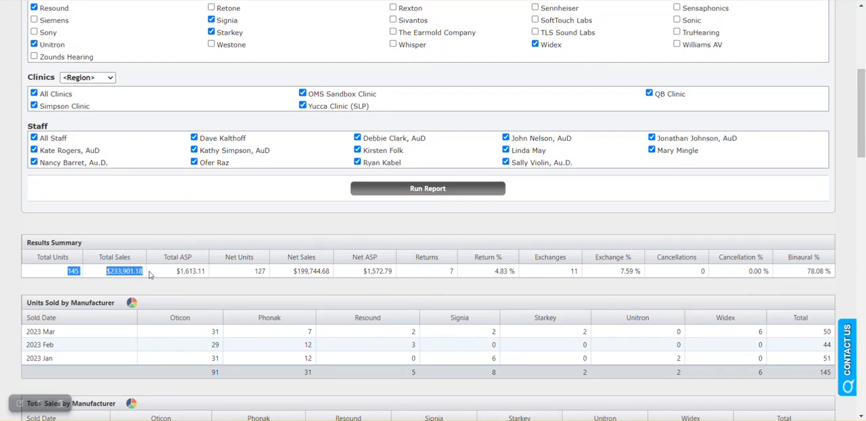
pyautogui.scroll(-3)
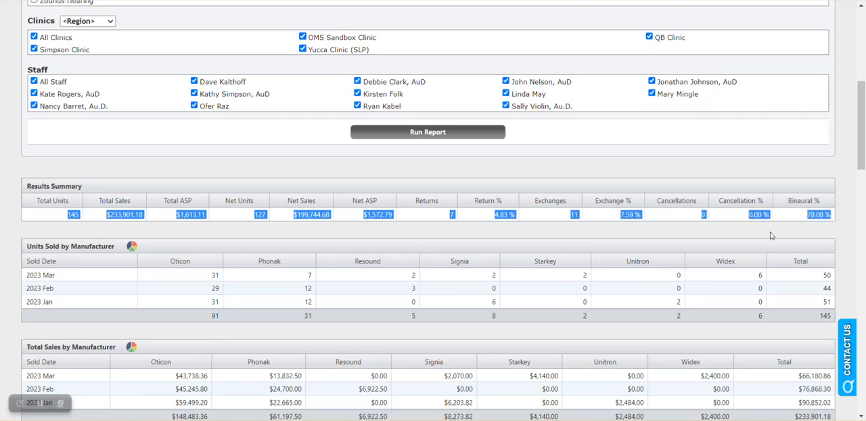
pyautogui.moveTo(593, 226)
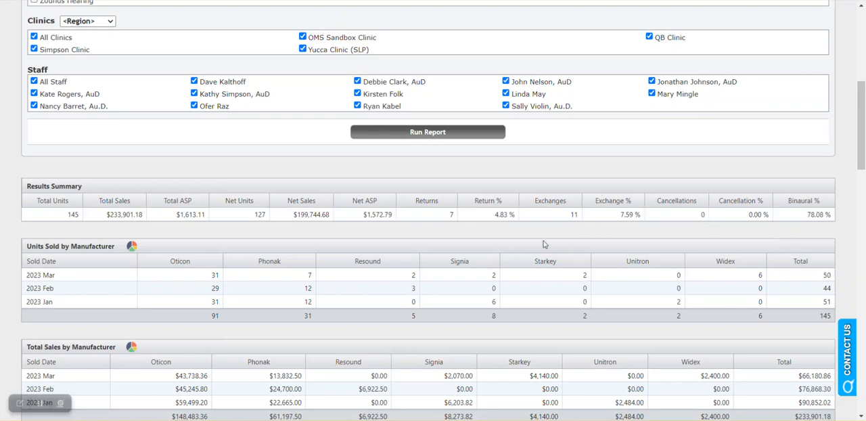
pyautogui.moveTo(527, 238)
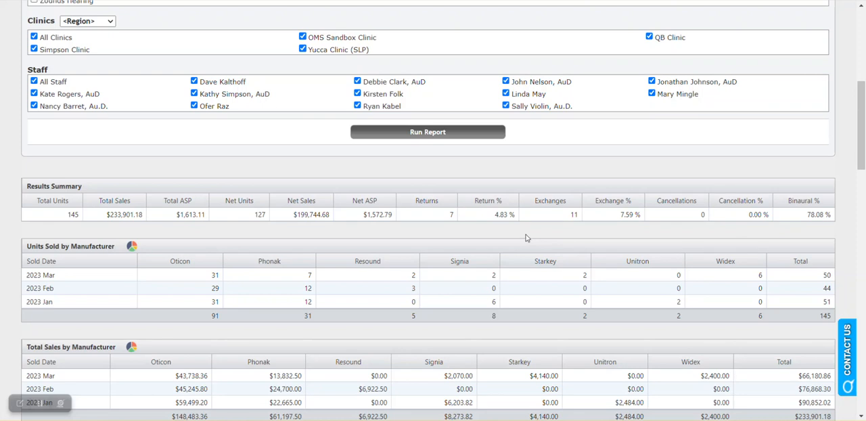
pyautogui.moveTo(509, 237)
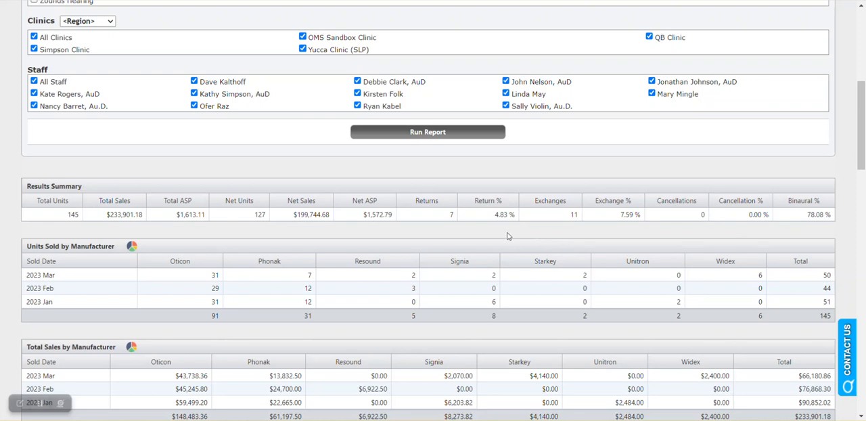
pyautogui.moveTo(198, 222)
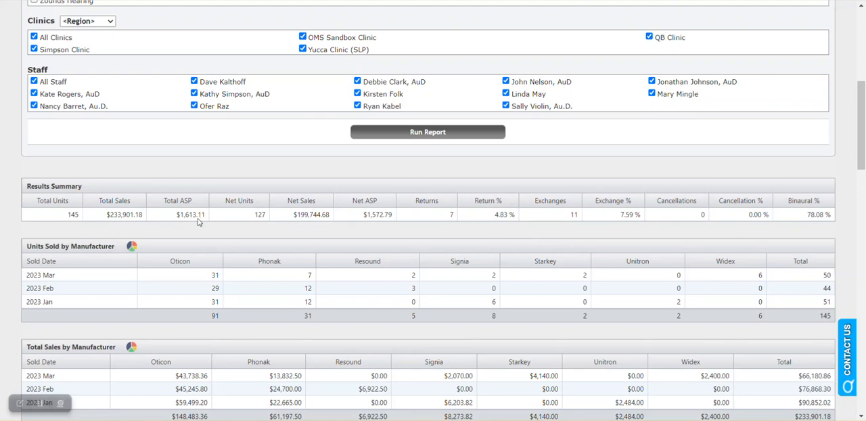
# View Units Sold by Manufacturer as a pie chart, Oticon 62.76% and Phonak 21.38%.
pyautogui.scroll(-3)
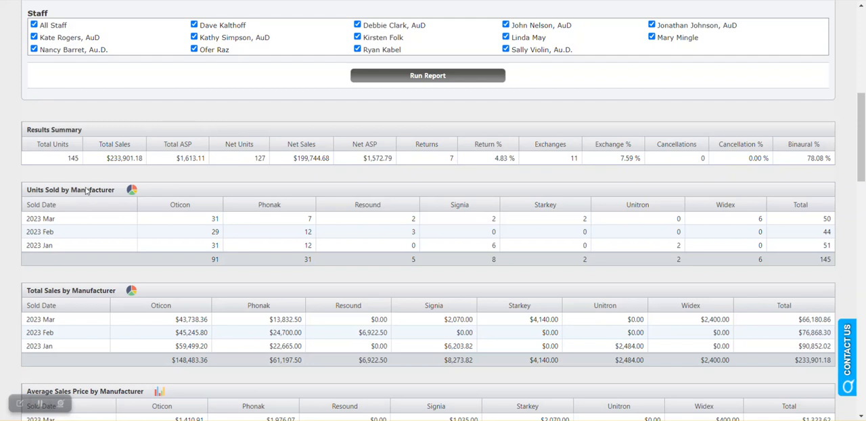
pyautogui.moveTo(131, 189)
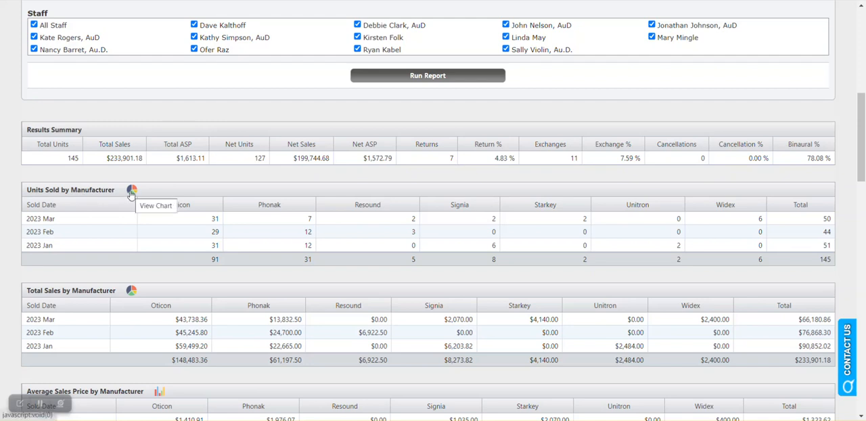
pyautogui.click(132, 191)
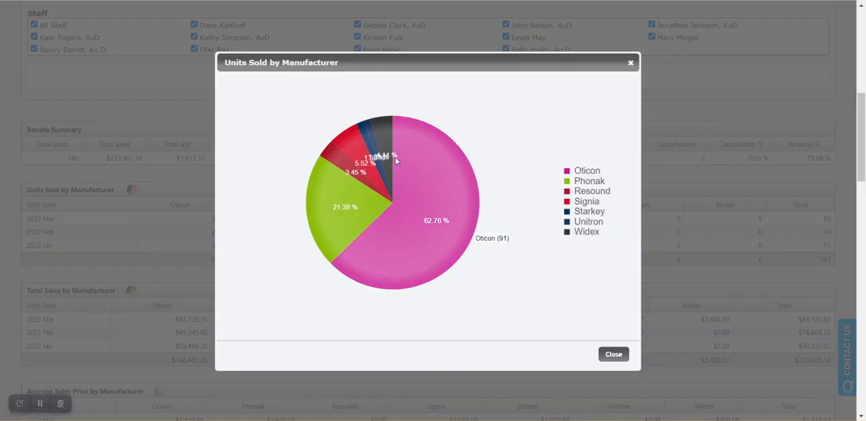
pyautogui.moveTo(520, 151)
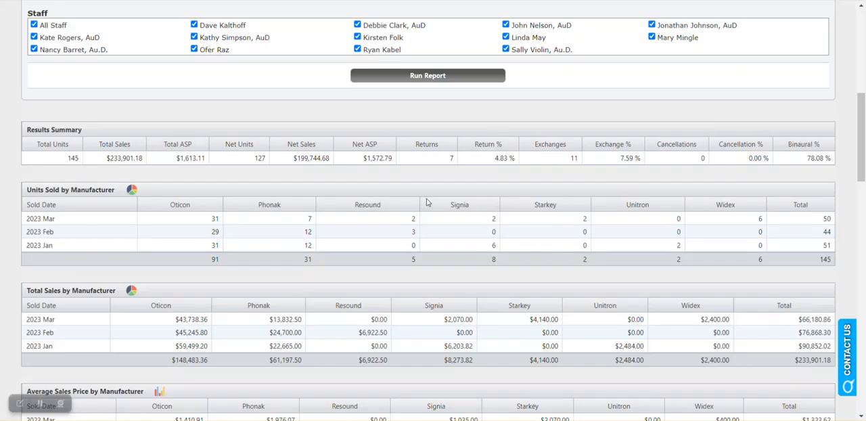
pyautogui.scroll(-3)
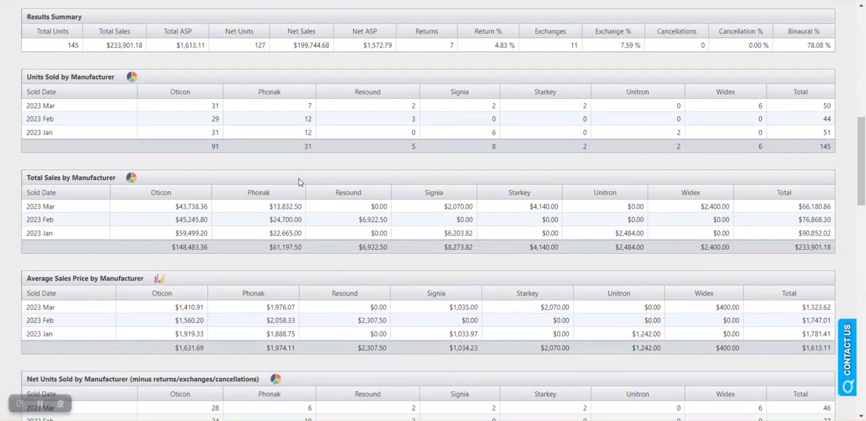
pyautogui.scroll(-3)
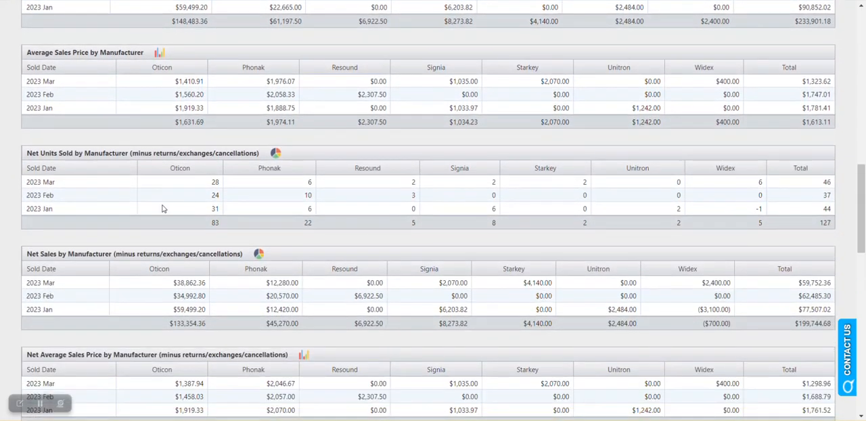
pyautogui.scroll(-3)
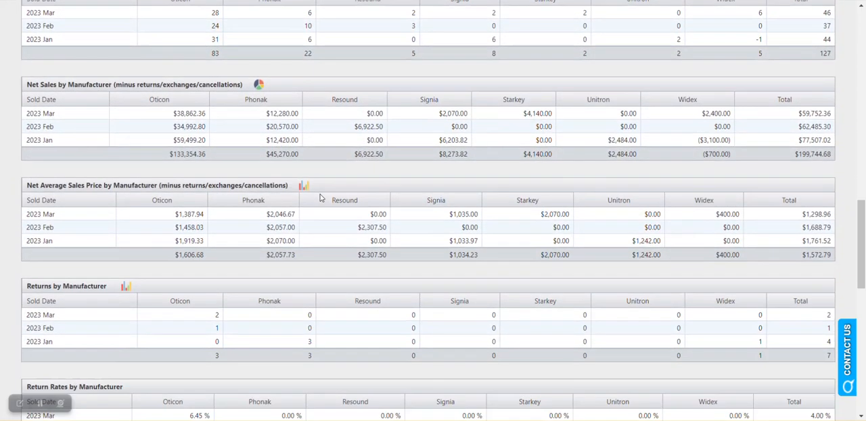
pyautogui.scroll(-3)
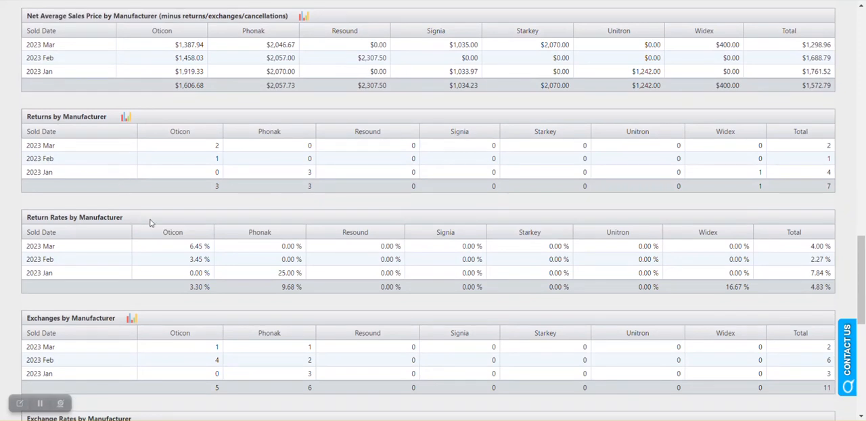
pyautogui.scroll(-3)
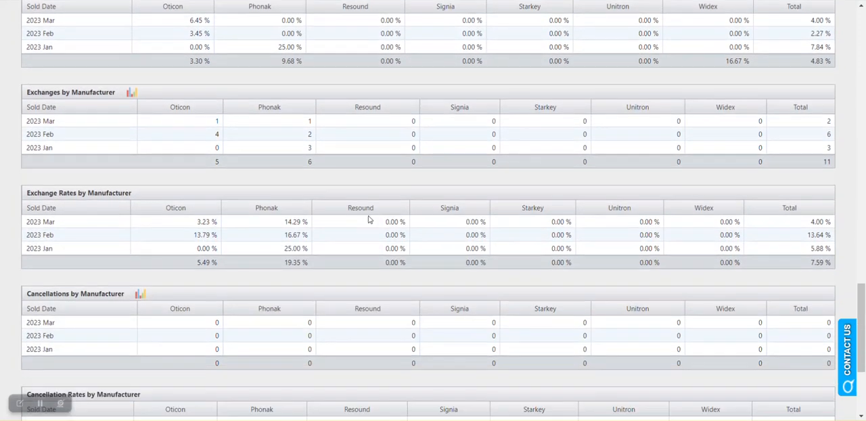
pyautogui.scroll(-3)
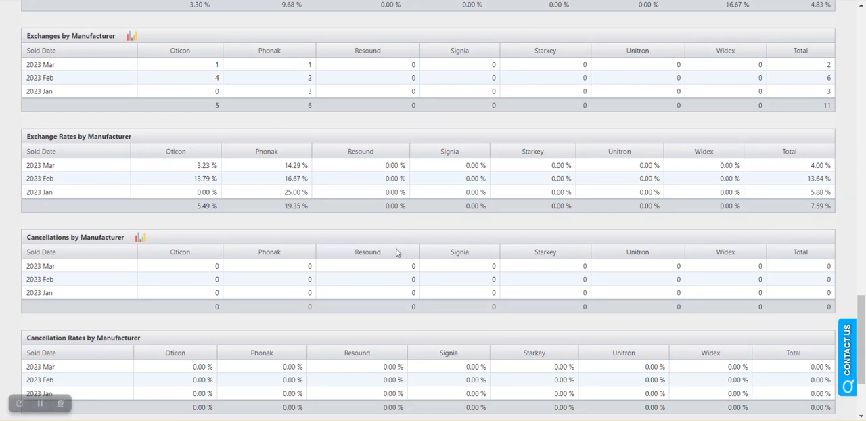
pyautogui.moveTo(407, 232)
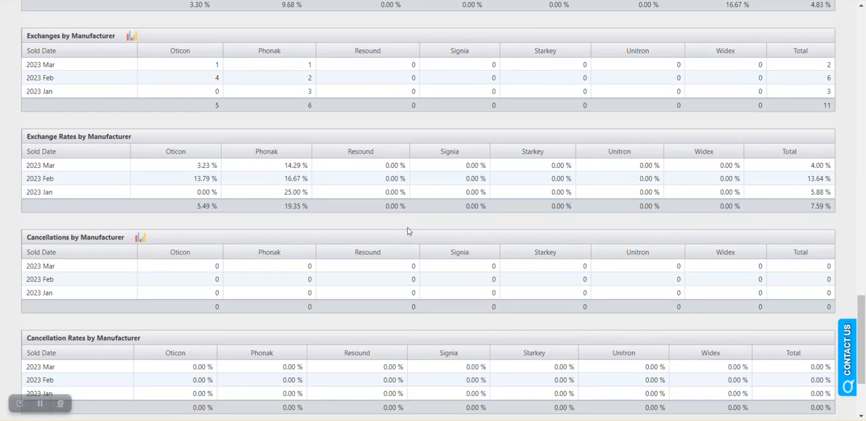
pyautogui.moveTo(332, 234)
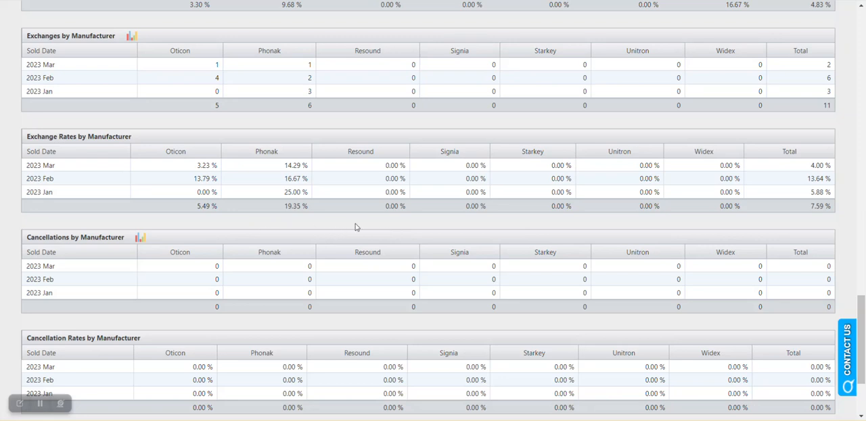
pyautogui.scroll(-3)
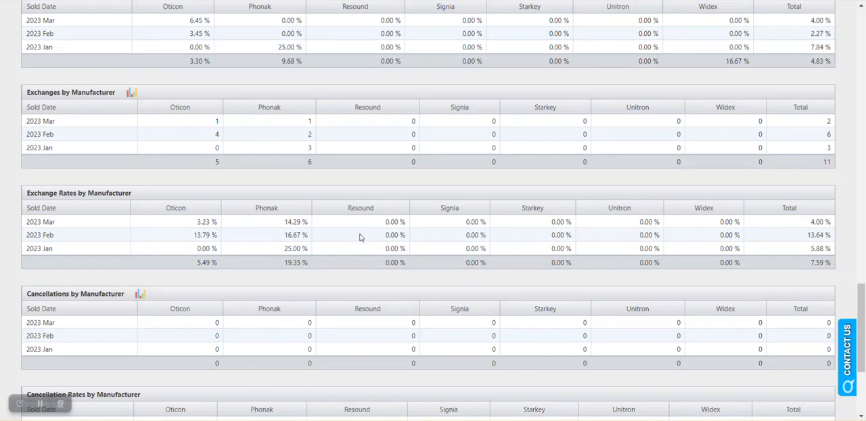
pyautogui.moveTo(437, 187)
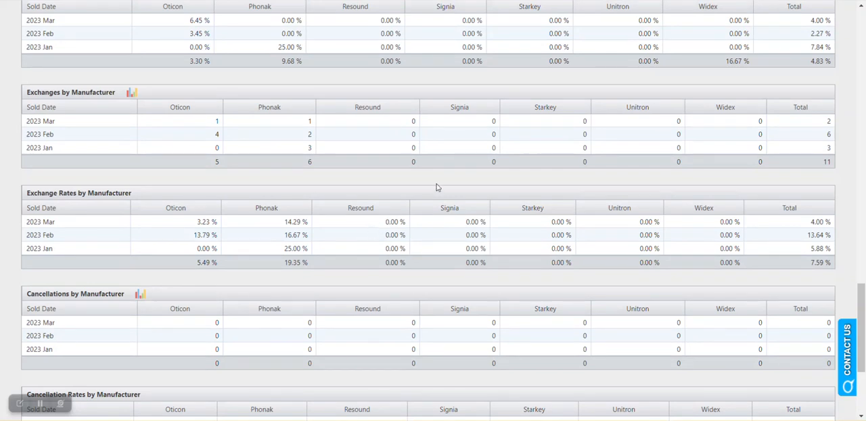
pyautogui.scroll(-3)
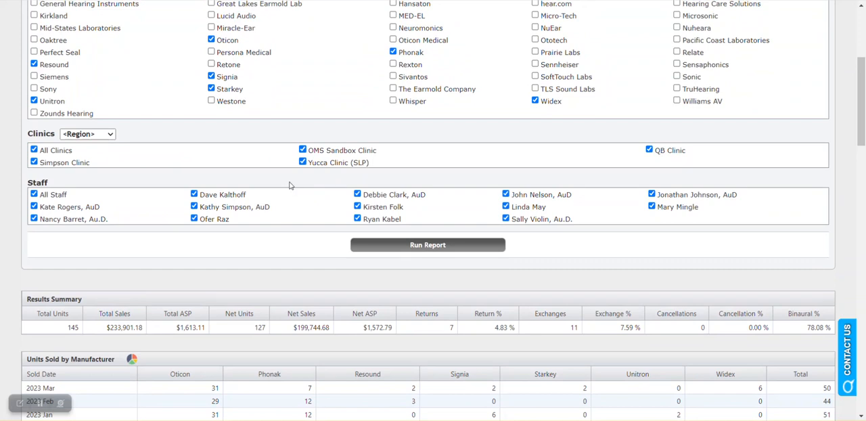
pyautogui.moveTo(314, 251)
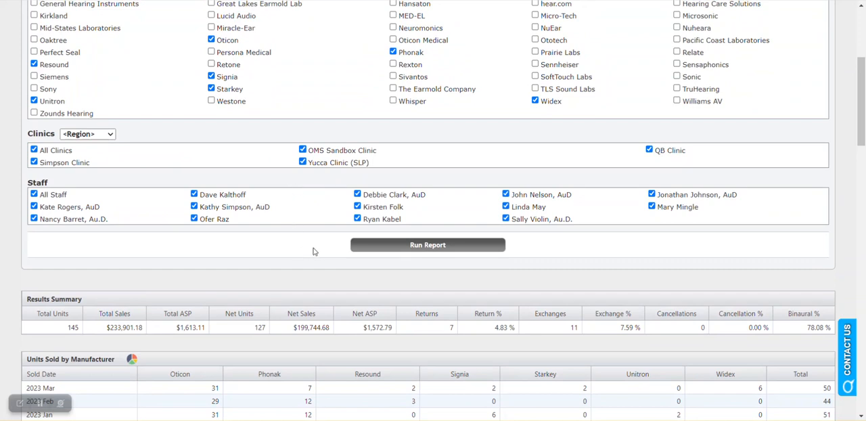
pyautogui.moveTo(321, 257)
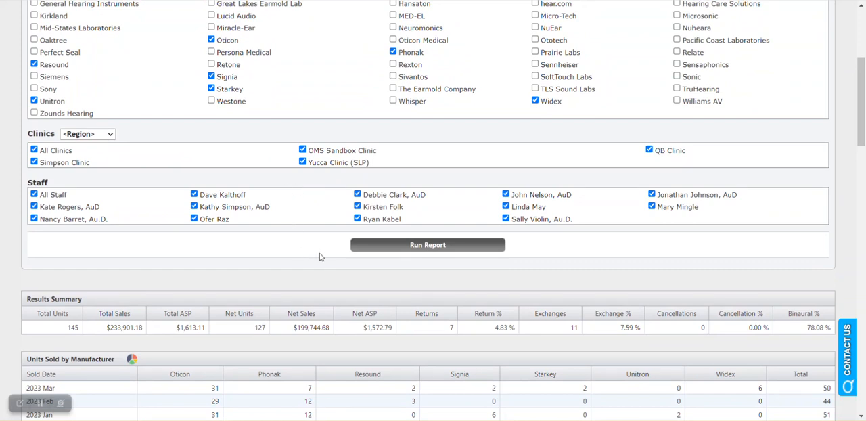
pyautogui.scroll(-3)
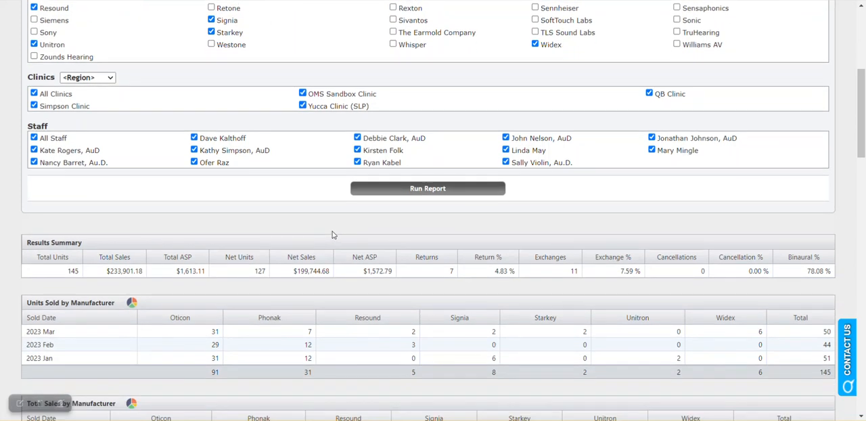
pyautogui.moveTo(338, 231)
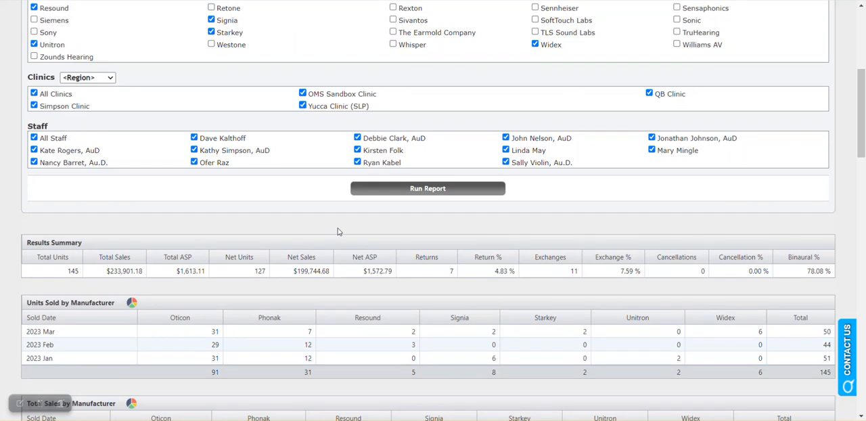
pyautogui.moveTo(338, 227)
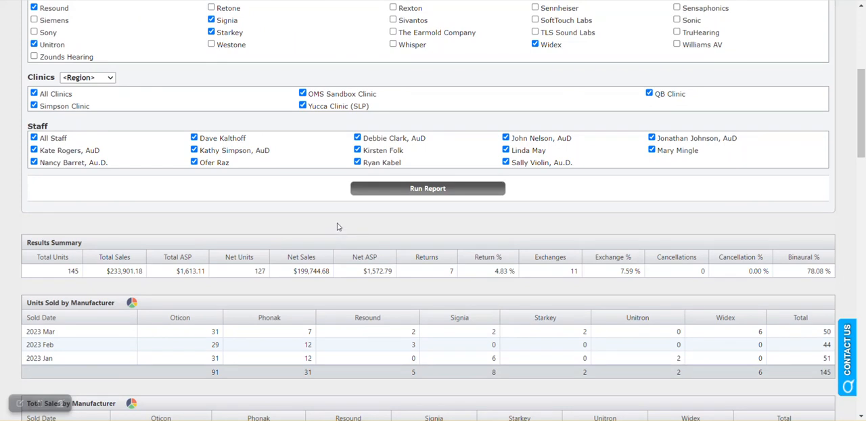
pyautogui.moveTo(351, 217)
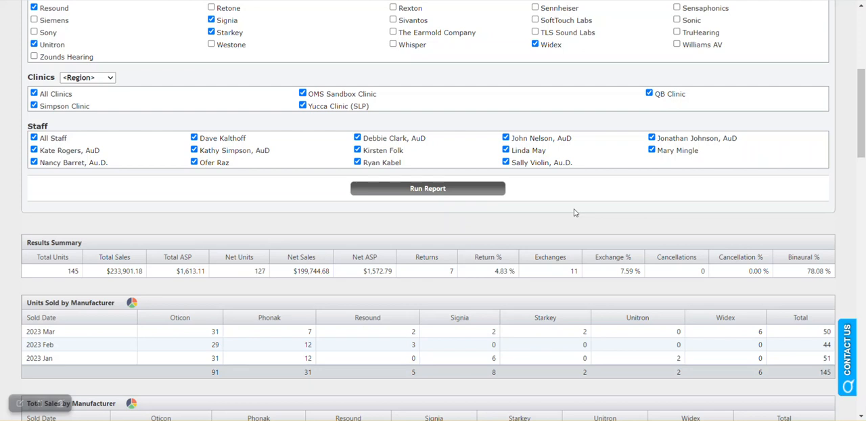
pyautogui.scroll(-3)
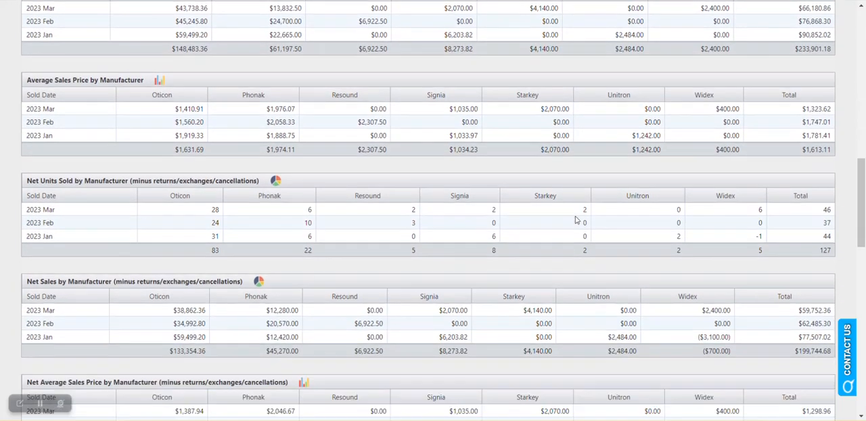
pyautogui.scroll(-3)
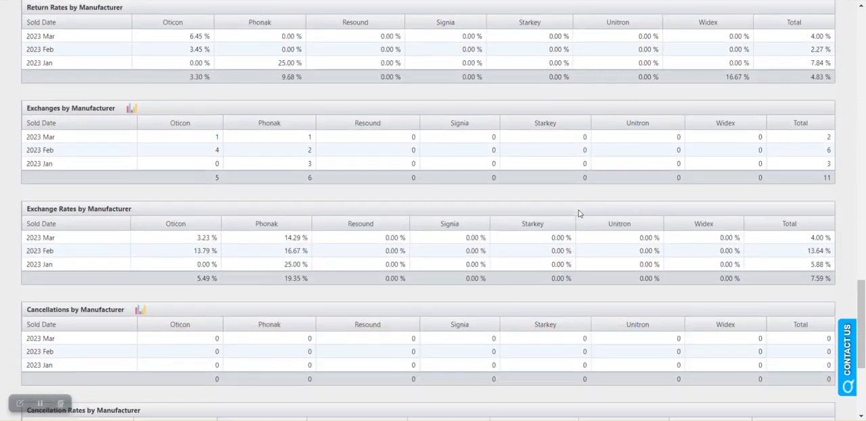
pyautogui.scroll(-3)
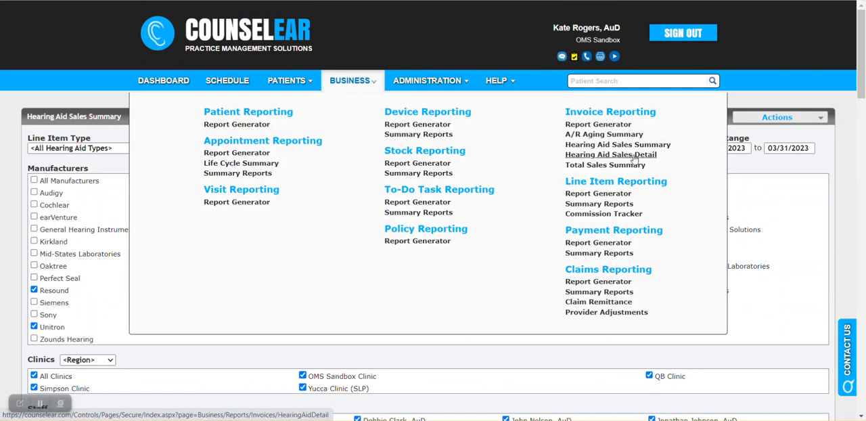
# Set up Hearing Aid Sales Detail for 01/01/2023–03/31/2023 by manufacturer with seven manufacturers checked.
pyautogui.click(611, 155)
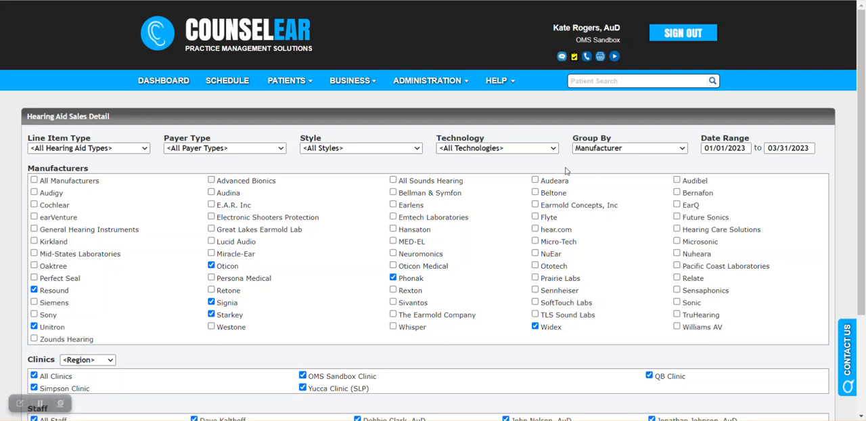
pyautogui.click(350, 80)
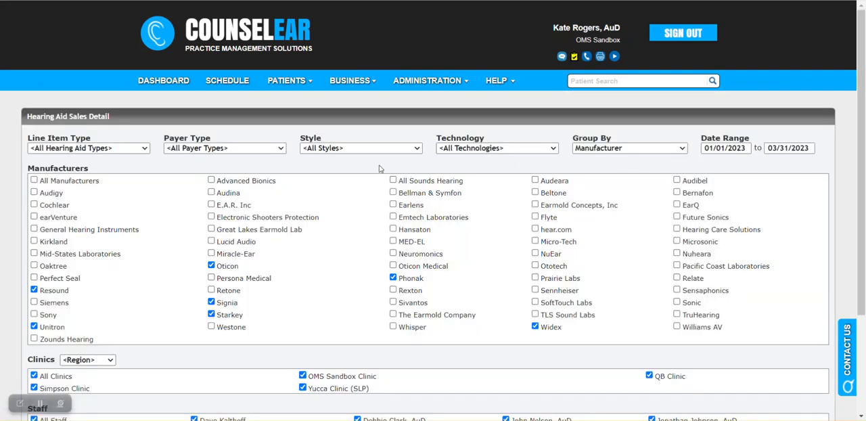
pyautogui.scroll(-3)
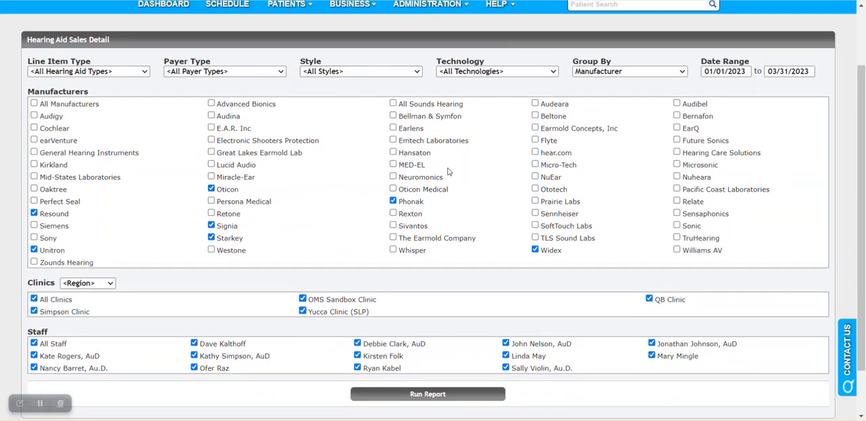
pyautogui.moveTo(171, 81)
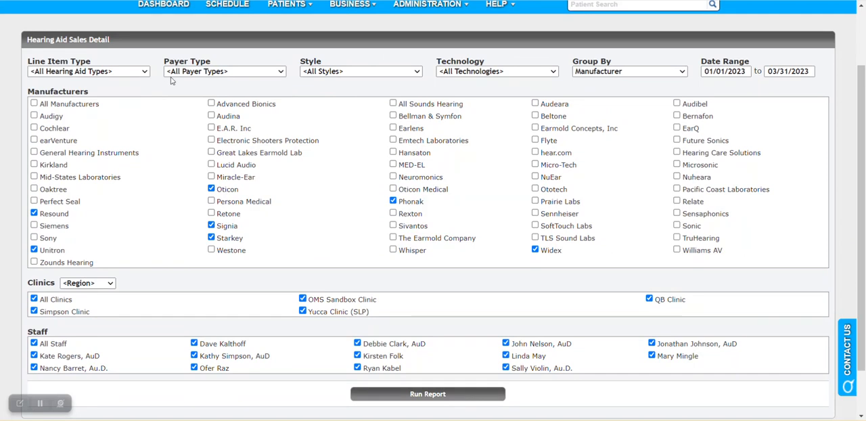
pyautogui.moveTo(686, 88)
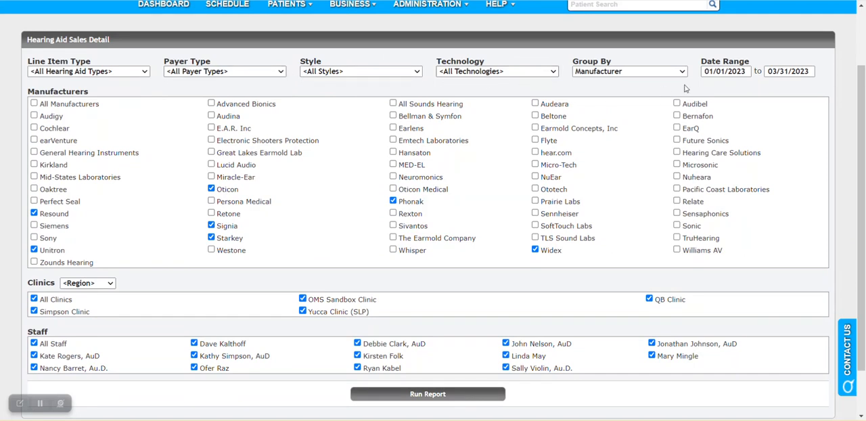
pyautogui.moveTo(398, 311)
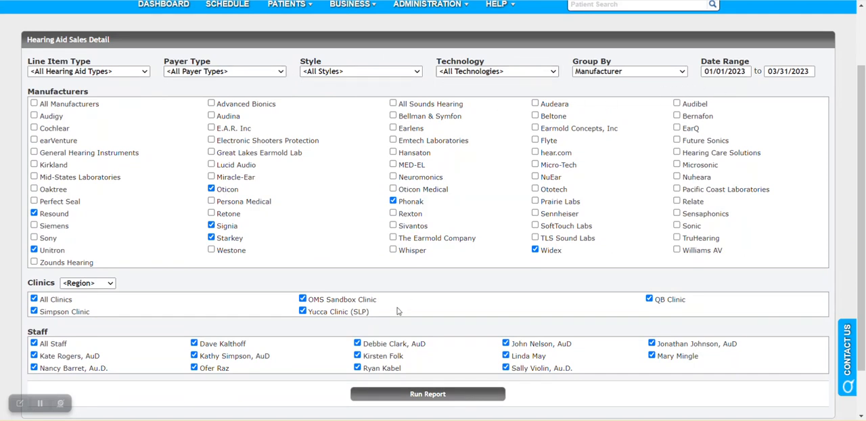
pyautogui.scroll(-3)
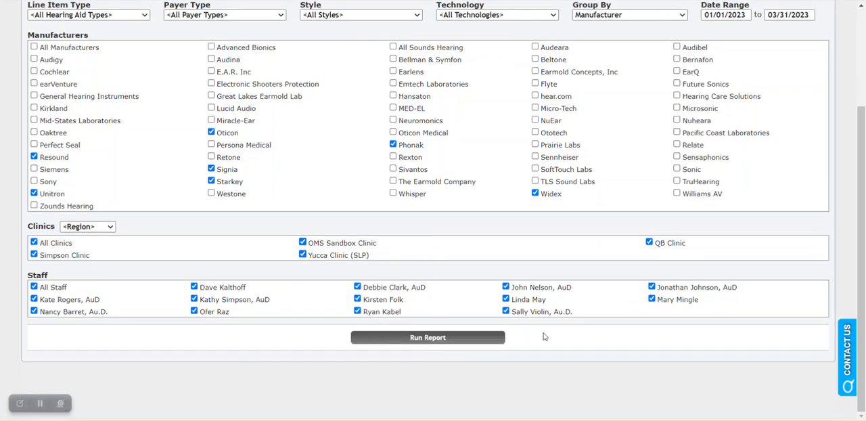
# Run the sales detail report showing 145 units and $233,901.18 in sales line items.
pyautogui.click(428, 337)
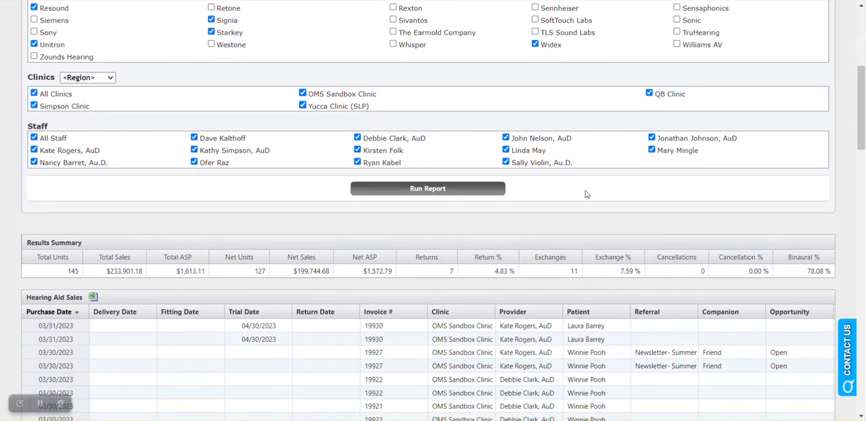
pyautogui.scroll(-3)
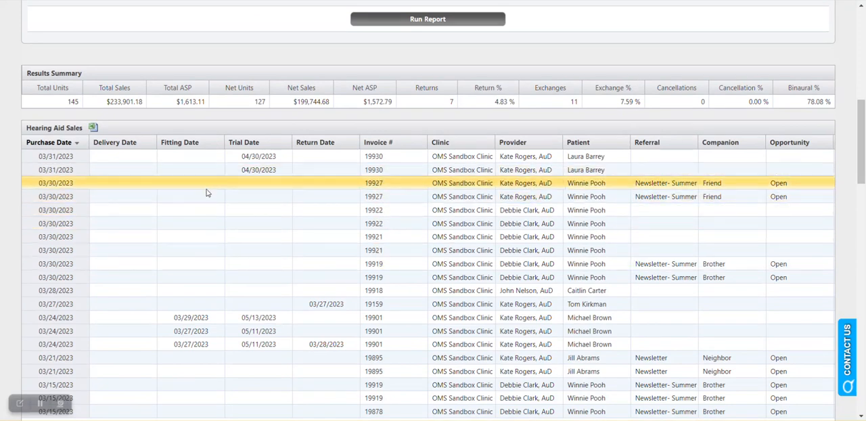
pyautogui.click(271, 318)
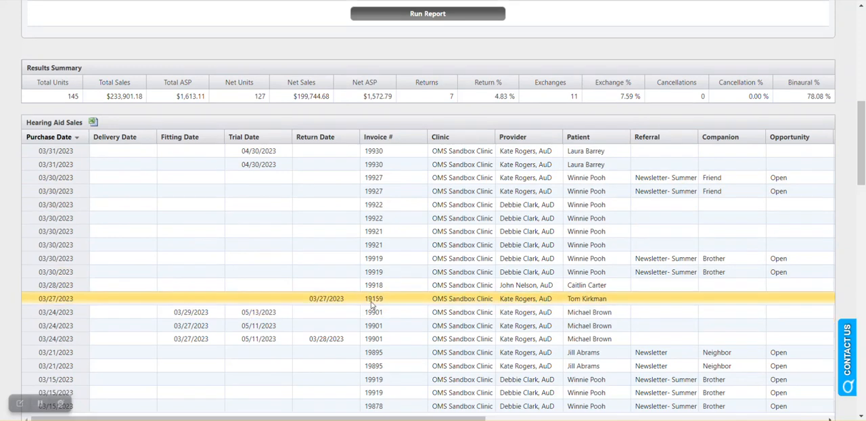
# Review the returns, exchanges and cancellations grids and sort exchanges by return date.
pyautogui.scroll(-3)
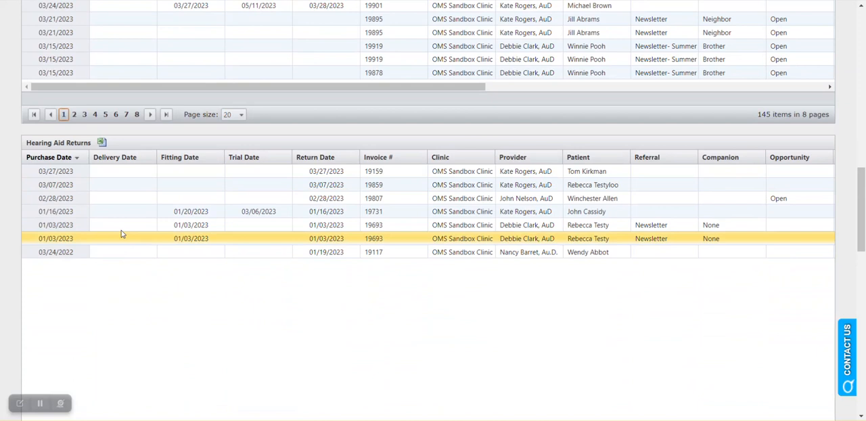
pyautogui.scroll(-3)
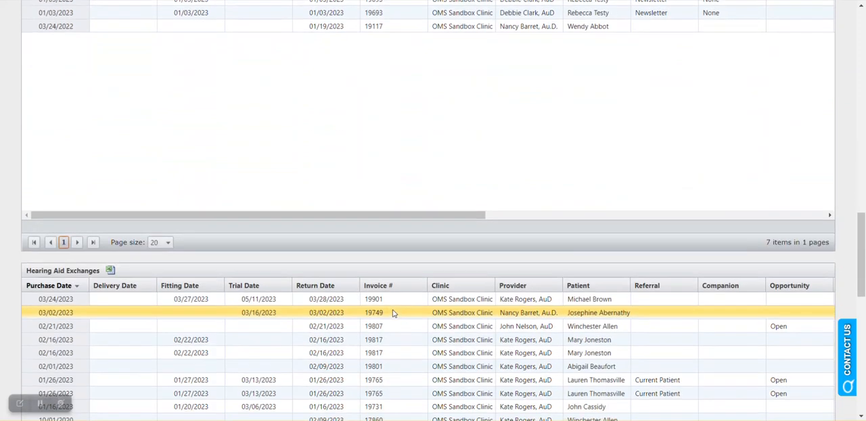
pyautogui.scroll(-3)
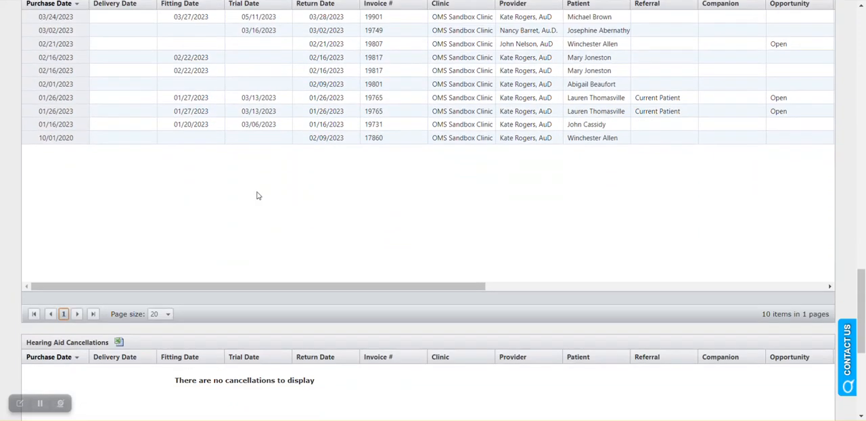
pyautogui.scroll(-3)
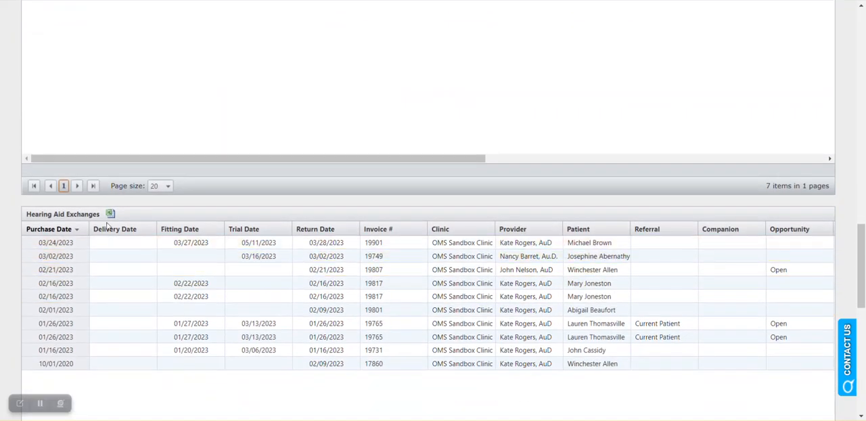
pyautogui.moveTo(110, 214)
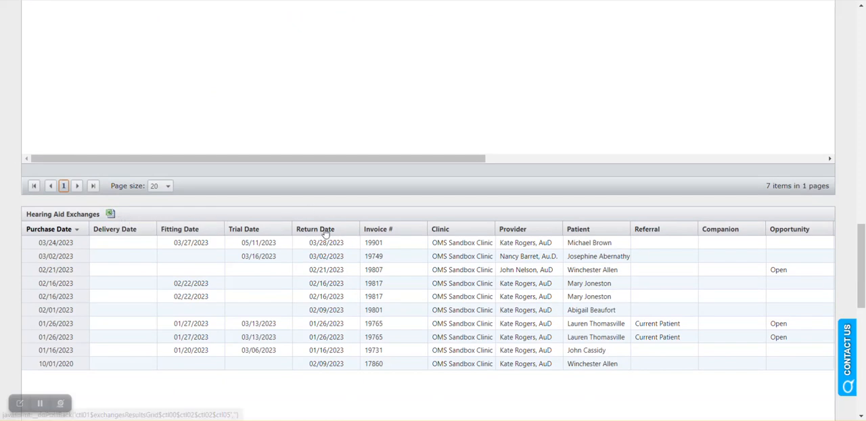
pyautogui.click(427, 244)
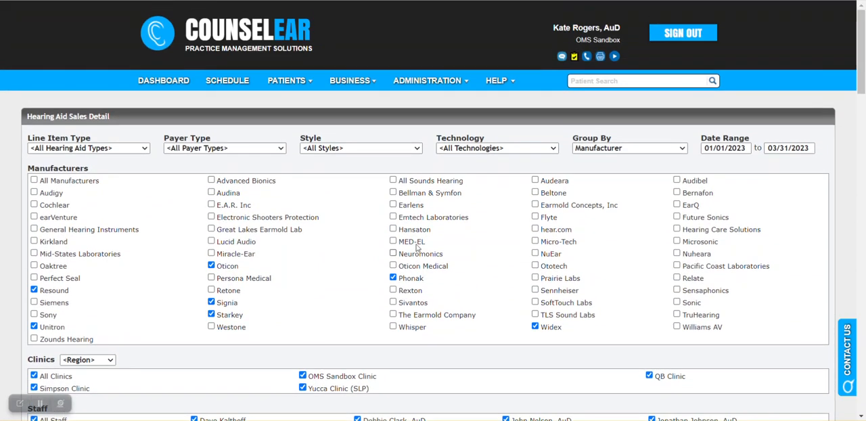
# Show the Business reporting menu again over the Sales Detail form.
pyautogui.click(350, 80)
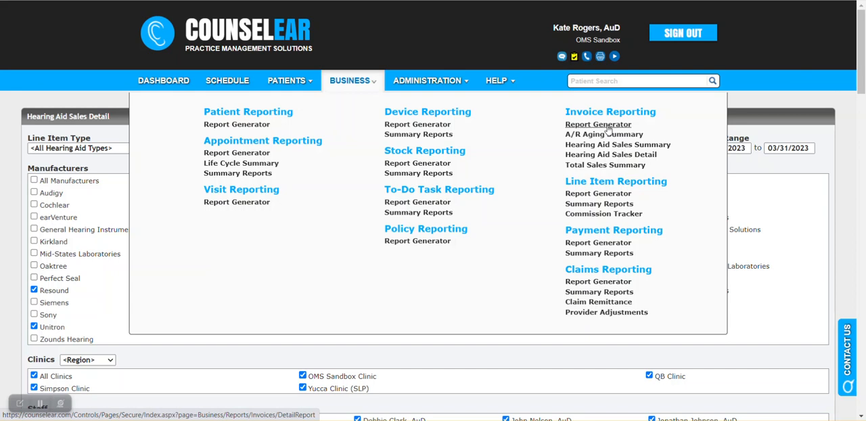
pyautogui.moveTo(747, 173)
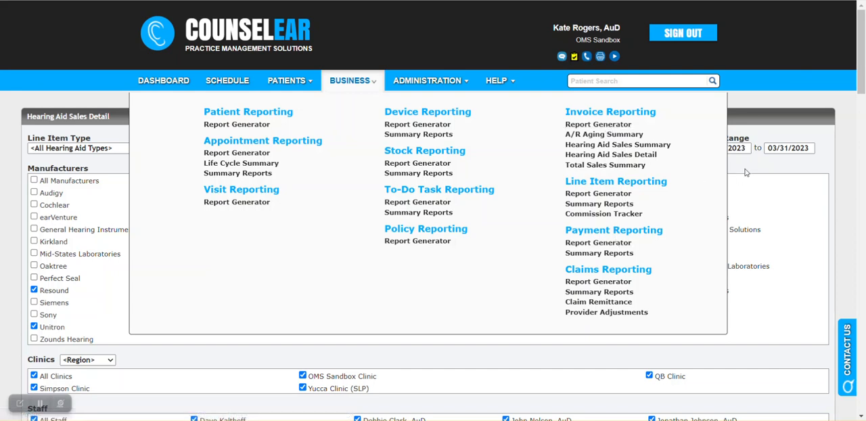
pyautogui.moveTo(617, 144)
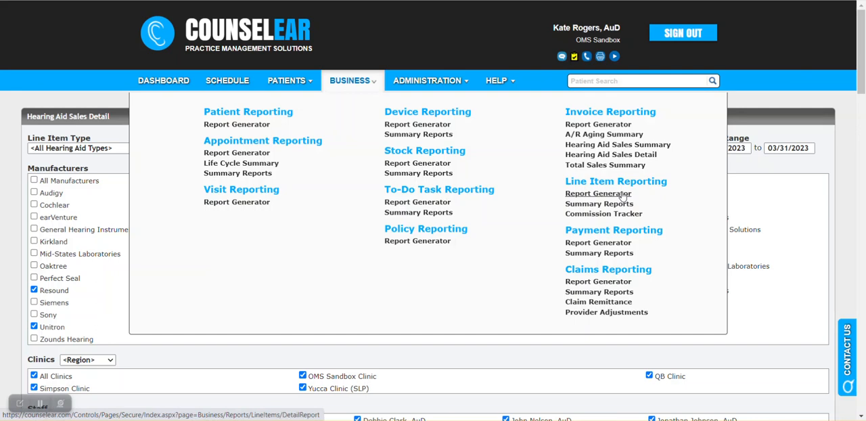
# Show the Line Item Report Generator for 1/1/2023–1/1/2024 and its Advanced Settings column choices.
pyautogui.click(598, 193)
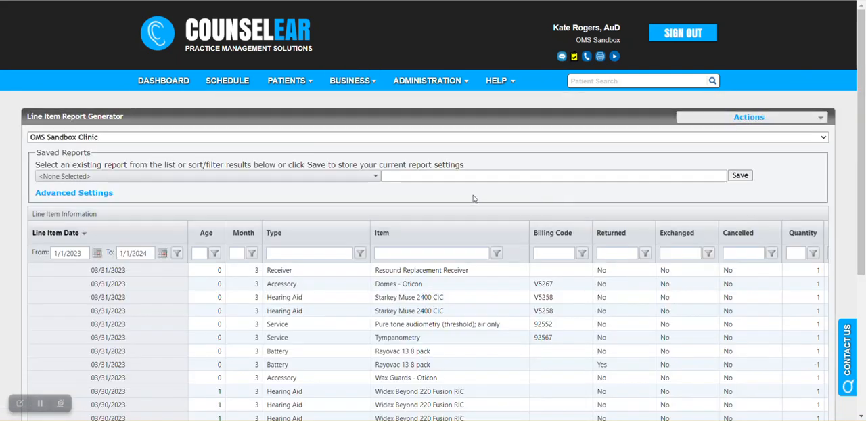
pyautogui.scroll(-3)
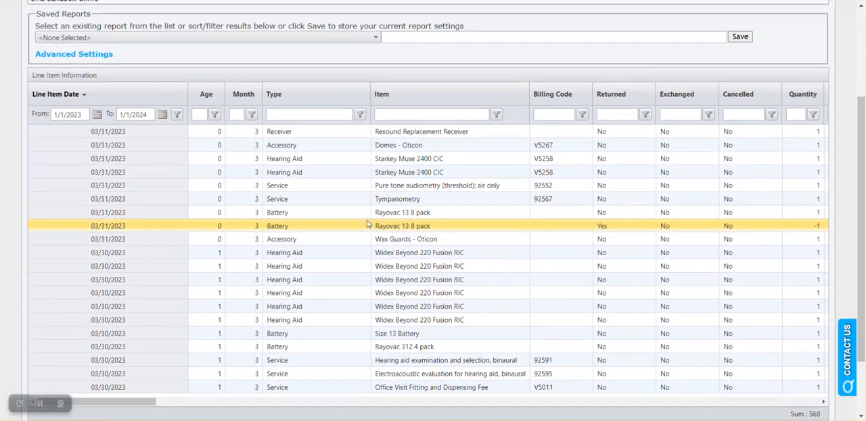
pyautogui.click(73, 53)
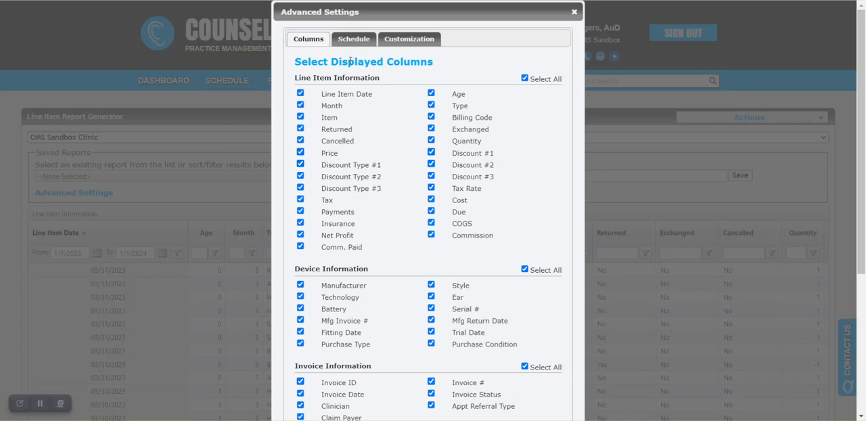
# Review the Schedule tab's interval and recipient options, then close Advanced Settings.
pyautogui.click(353, 39)
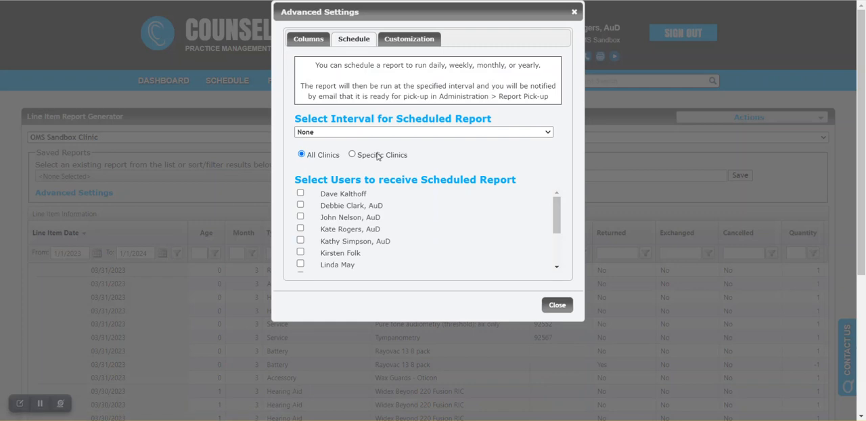
pyautogui.click(423, 131)
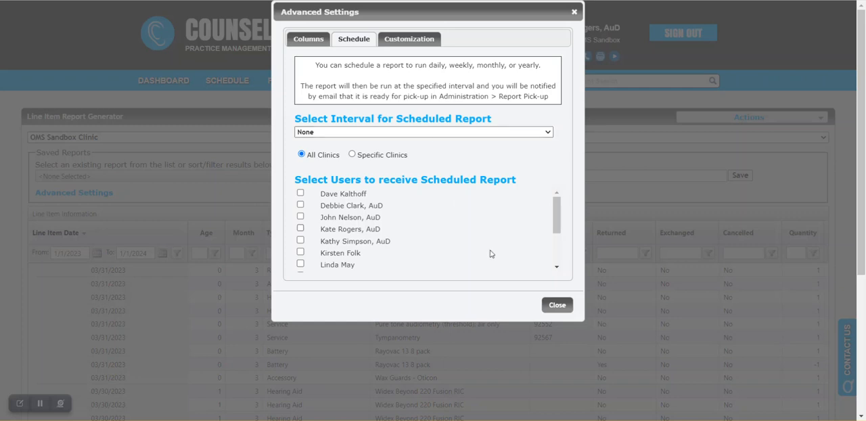
pyautogui.click(556, 304)
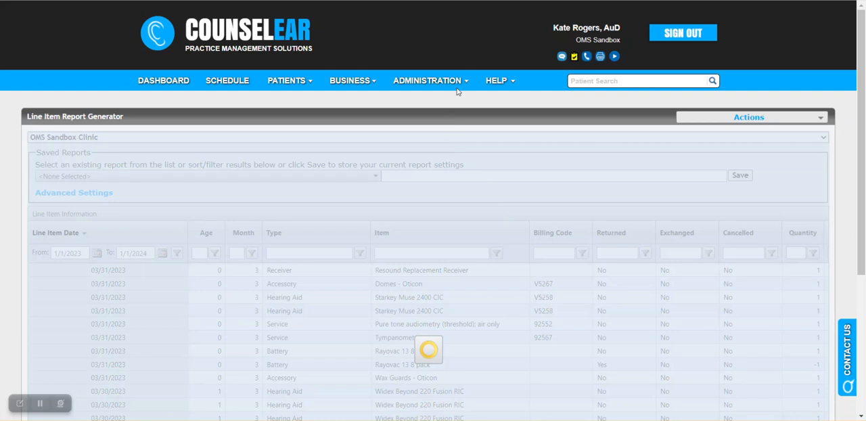
pyautogui.click(427, 80)
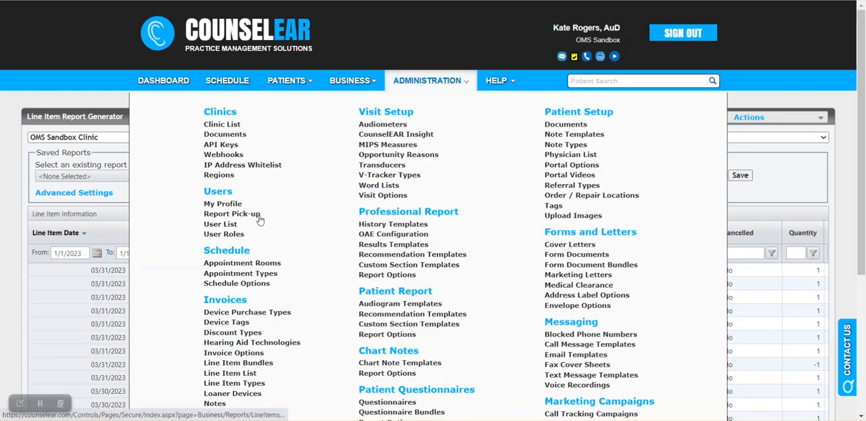
pyautogui.click(427, 81)
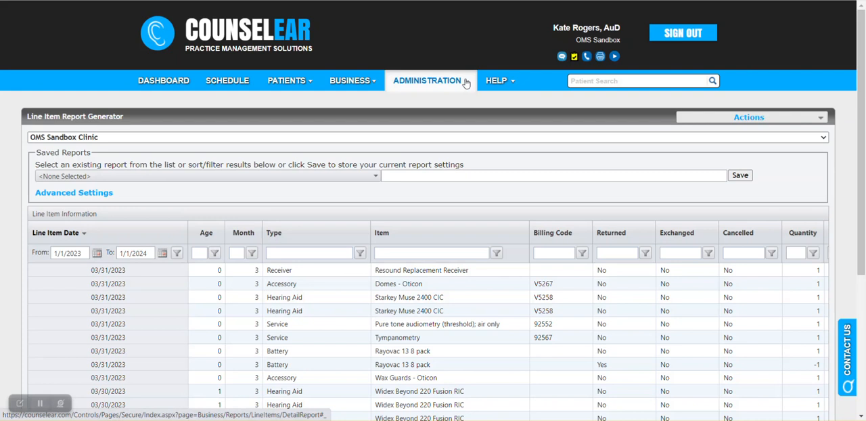
pyautogui.moveTo(518, 197)
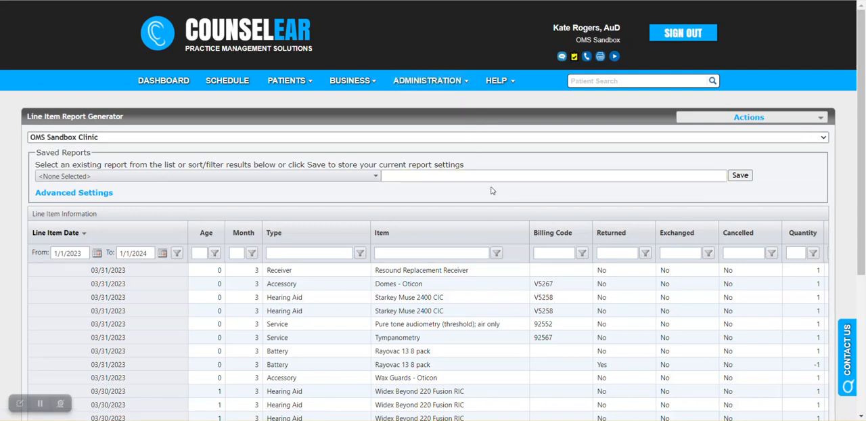
pyautogui.moveTo(427, 195)
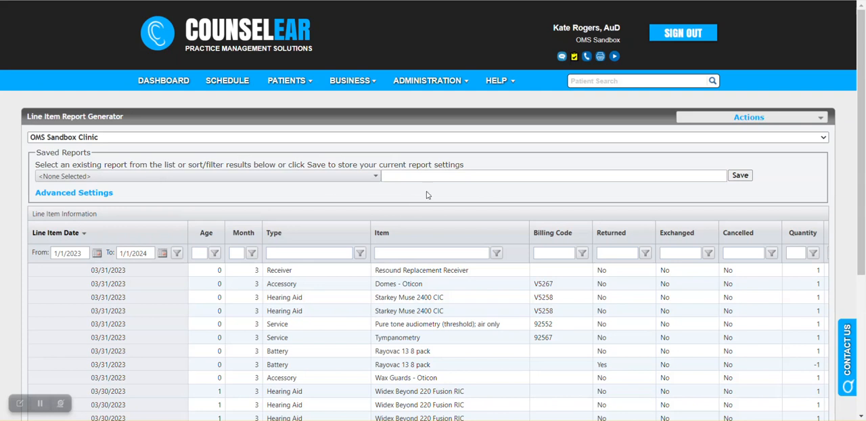
pyautogui.moveTo(427, 192)
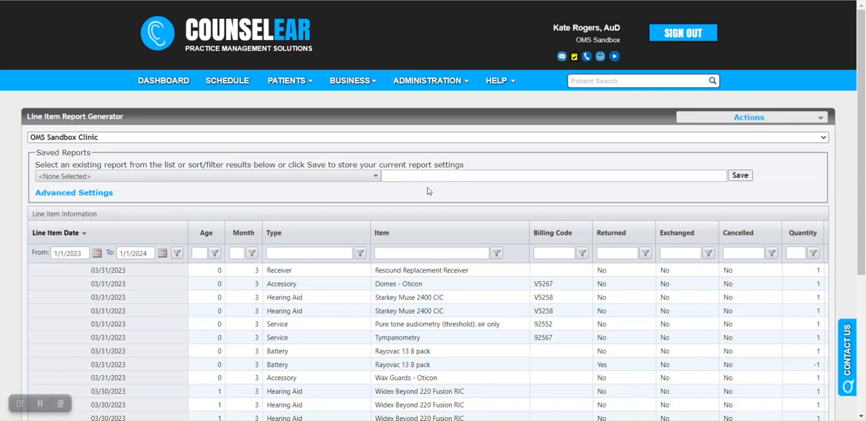